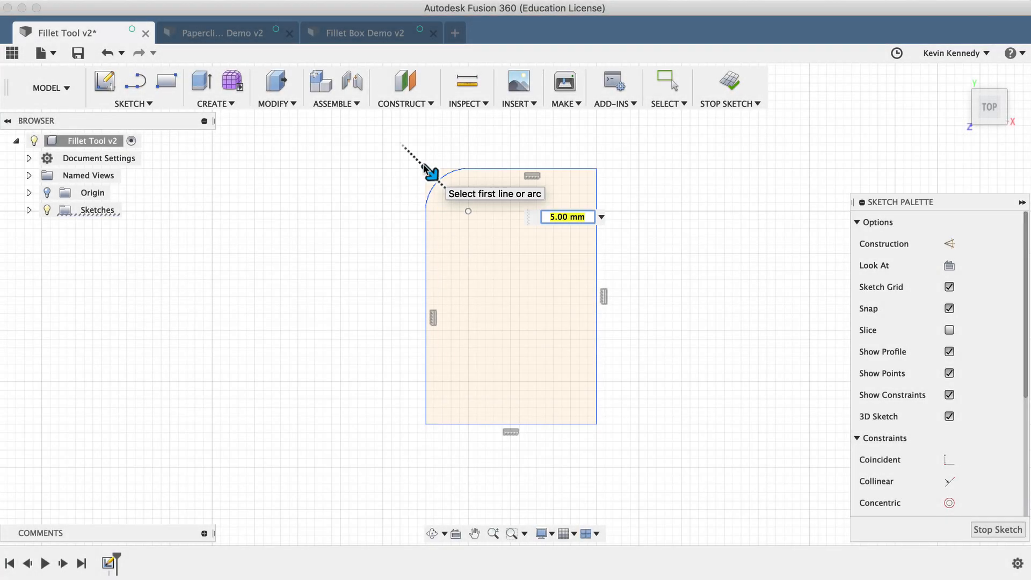
# Step: Apply the 5 mm sketch fillet to the rectangle's top-left corner
pyautogui.click(592, 171)
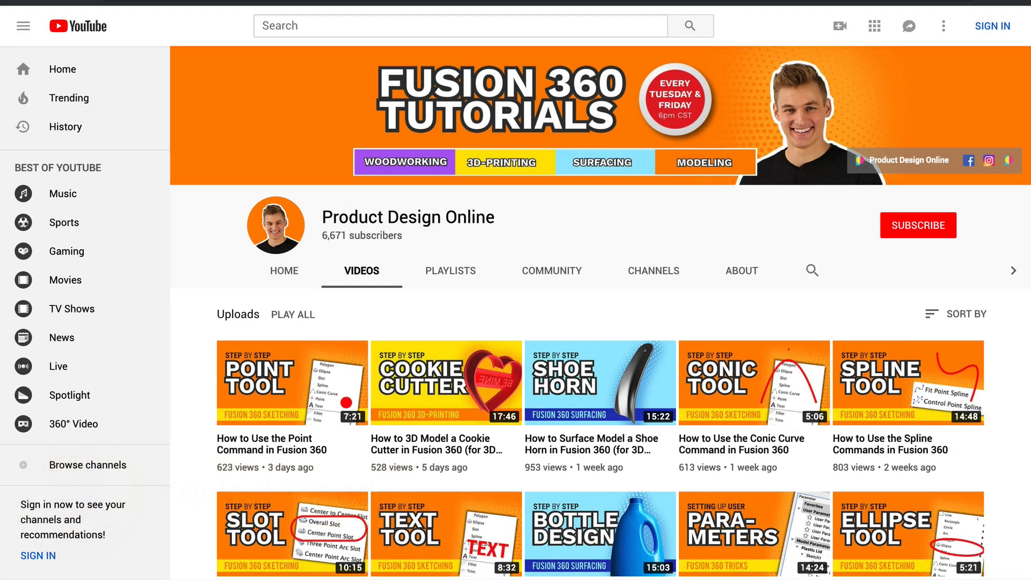
pyautogui.scroll(-3)
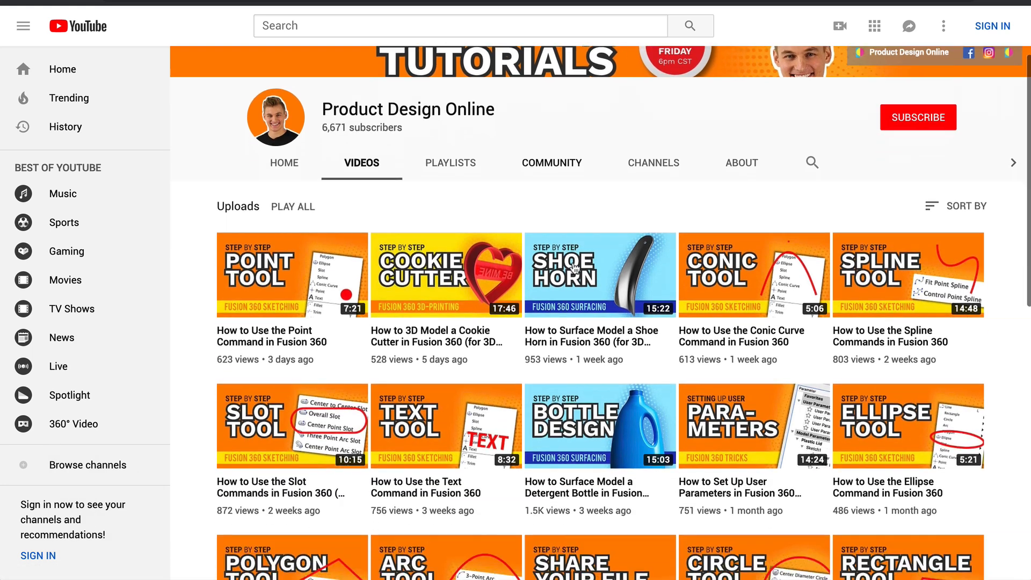
pyautogui.scroll(-3)
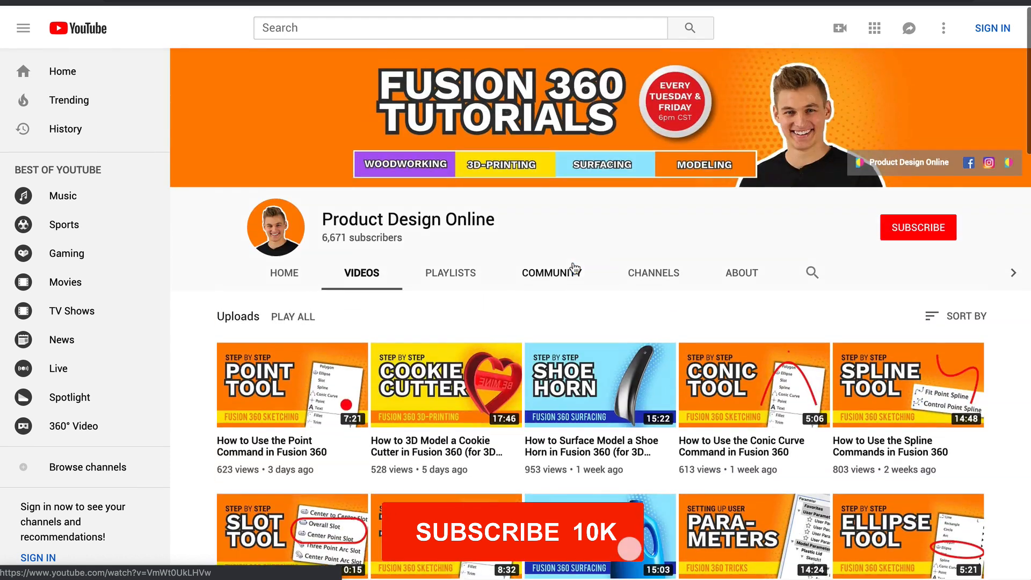
pyautogui.click(917, 227)
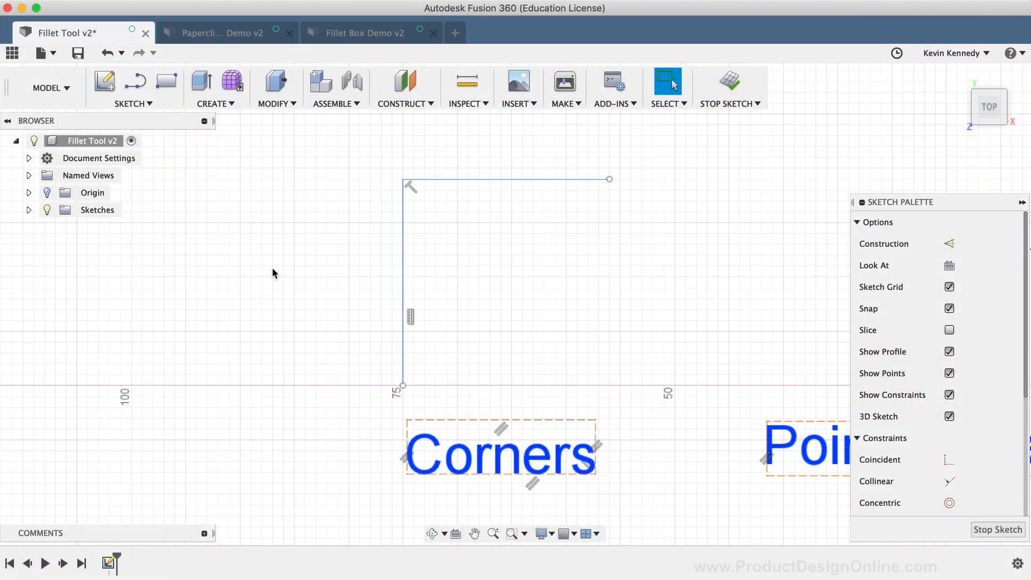
# Step: Browse the marking menu and Modify list, then locate Fillet in the Sketch dropdown
pyautogui.click(133, 87)
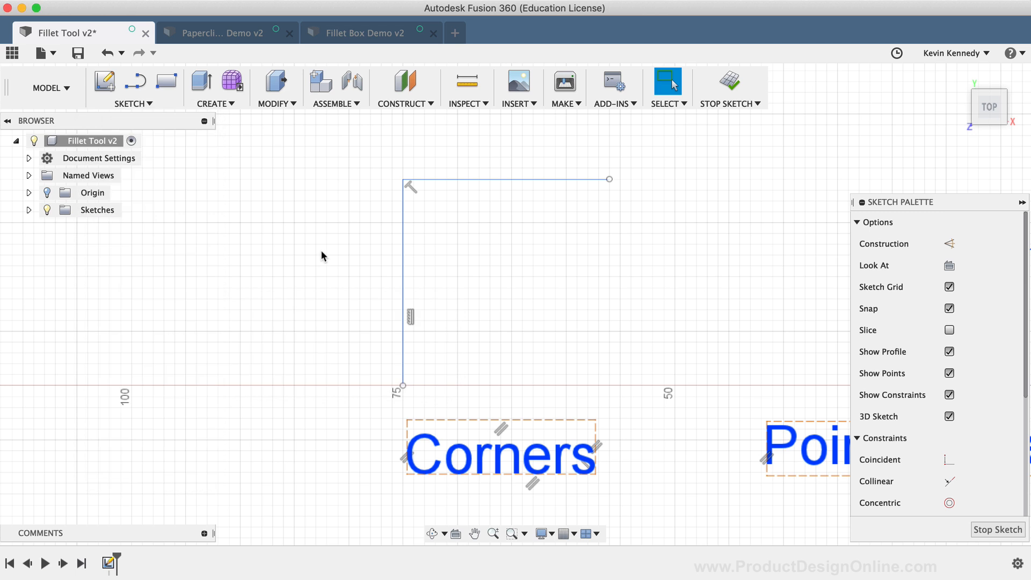
pyautogui.rightClick(322, 256)
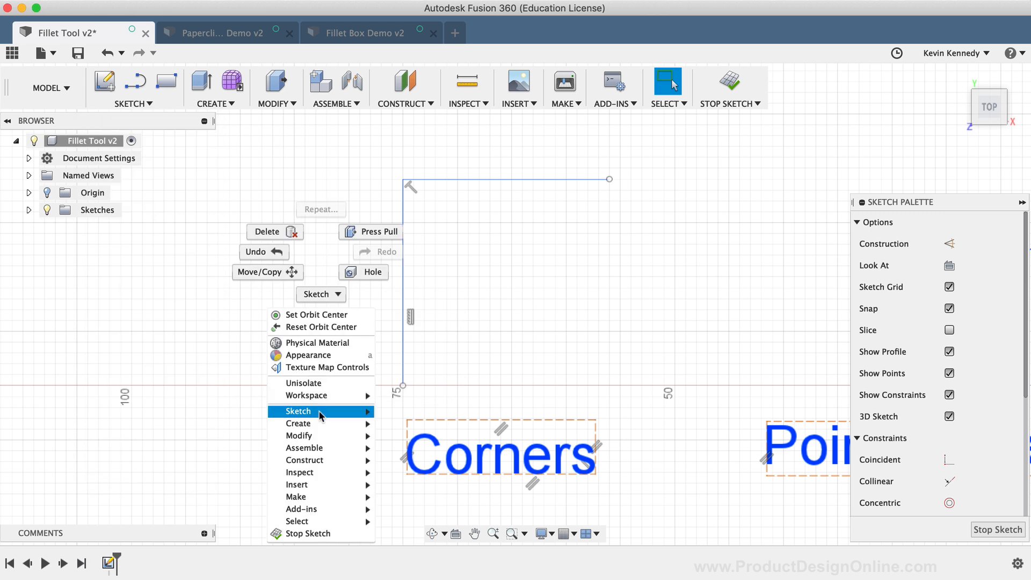
pyautogui.moveTo(298, 411)
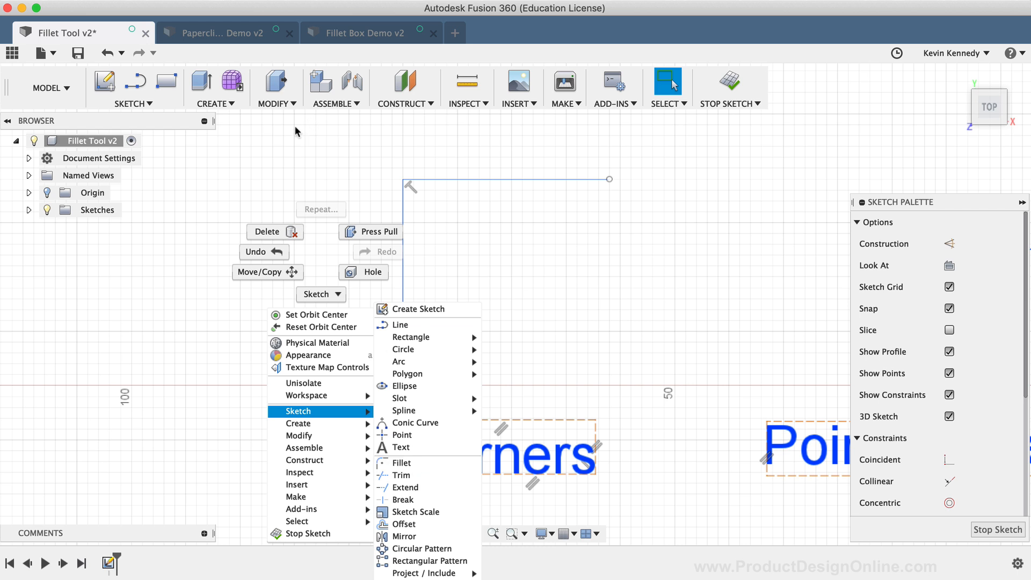
pyautogui.click(275, 87)
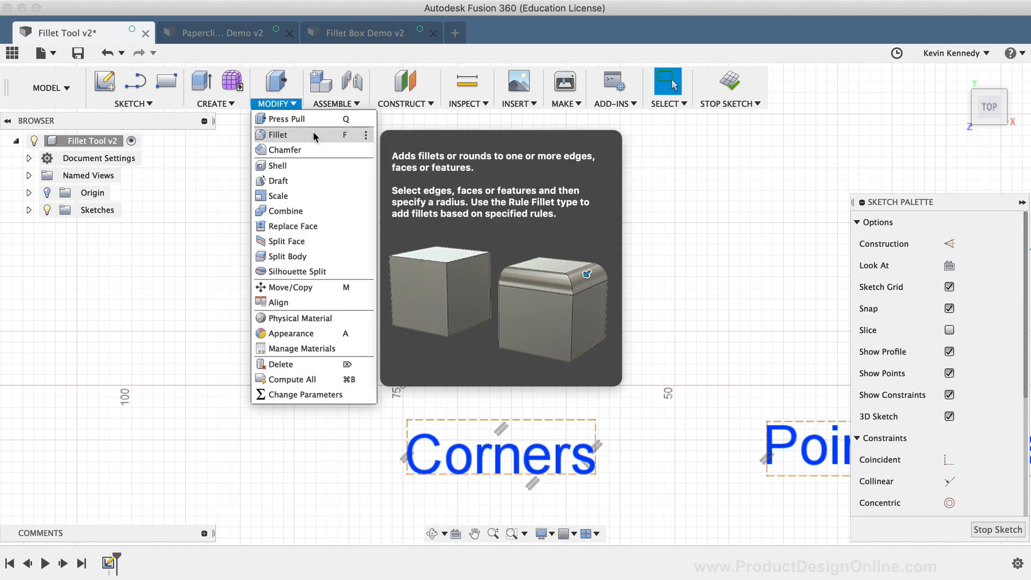
pyautogui.click(134, 103)
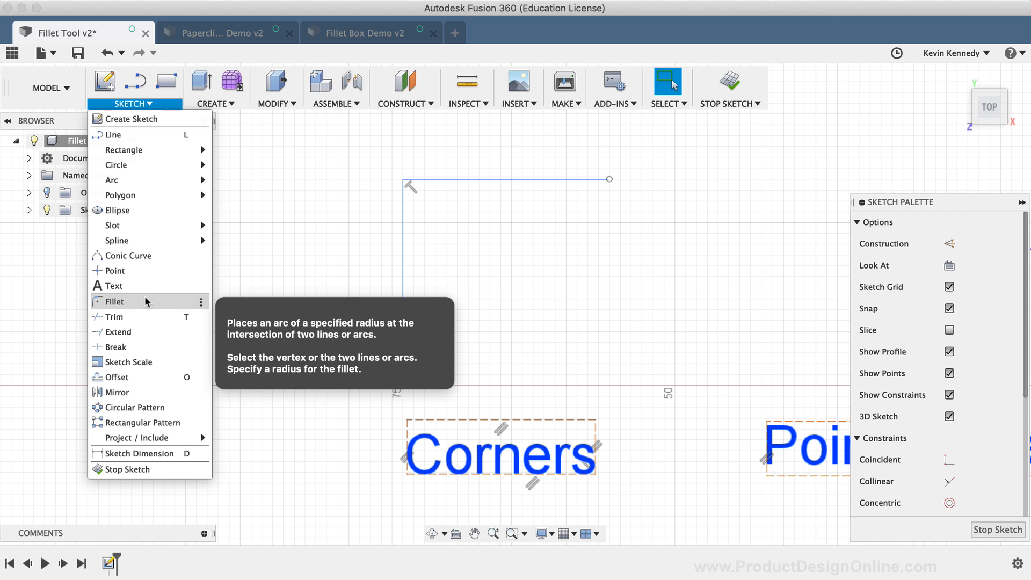
# Step: Start the sketch Fillet command so it awaits the first line to round
pyautogui.click(114, 301)
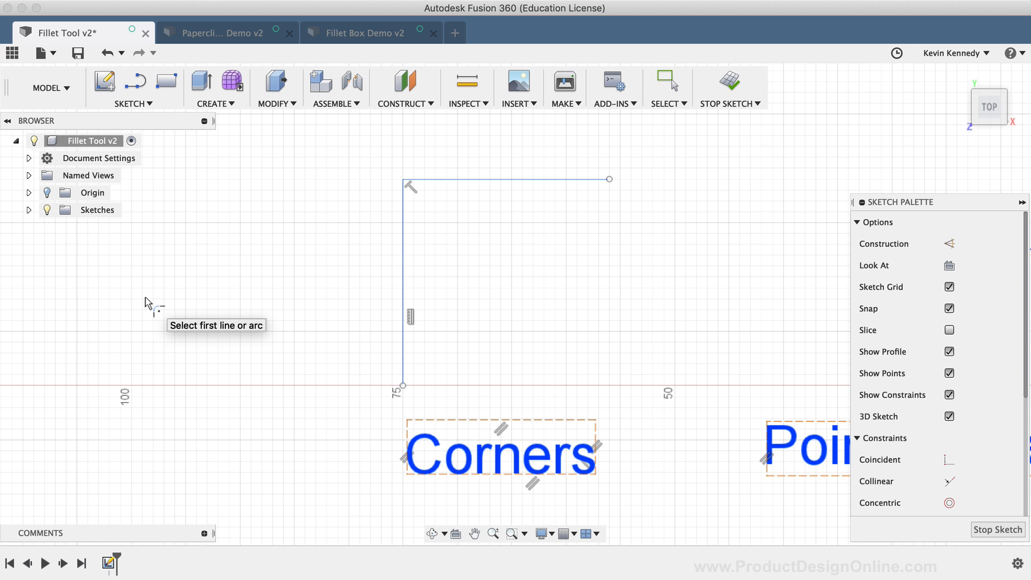
pyautogui.click(134, 87)
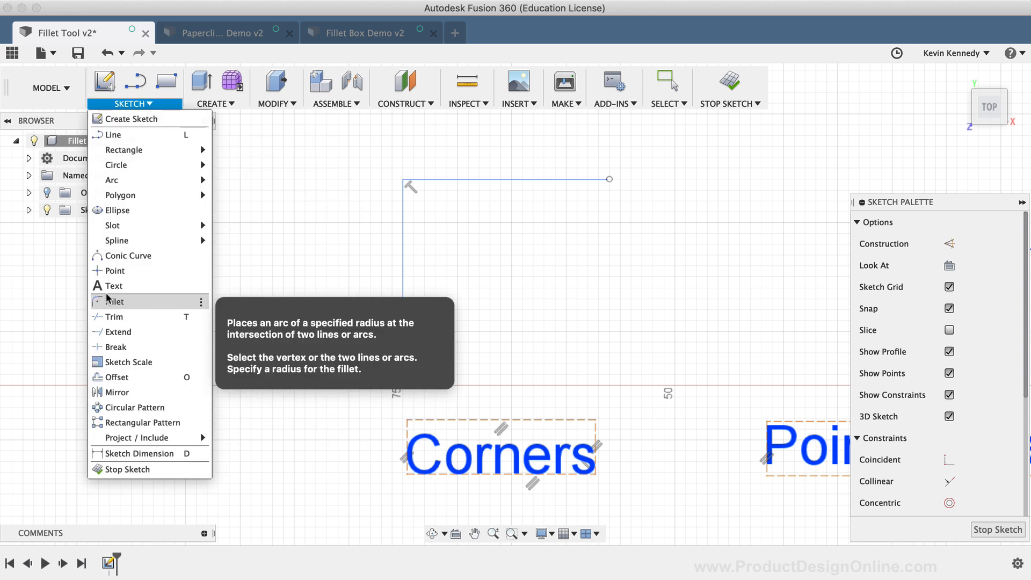
pyautogui.moveTo(162, 371)
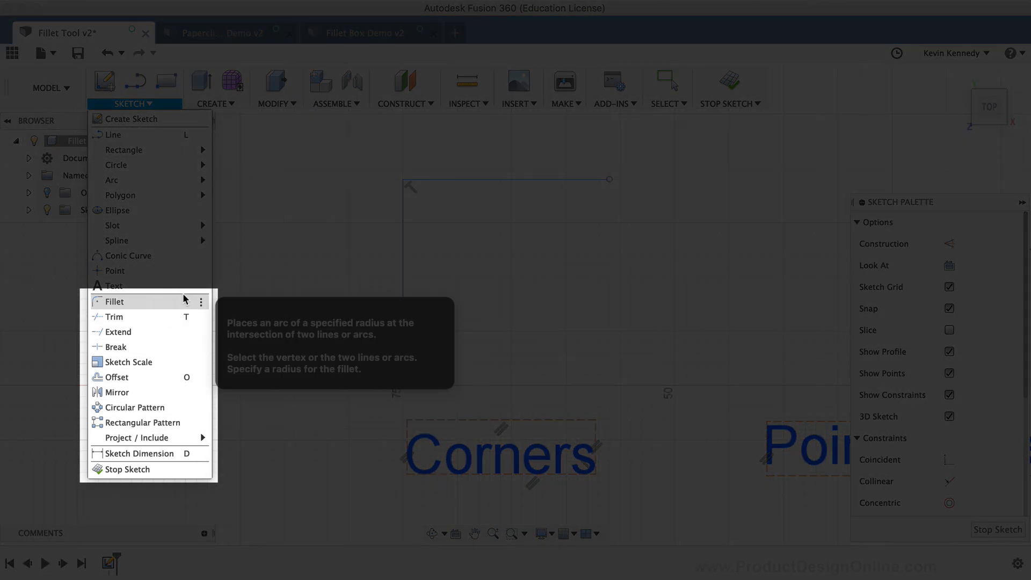
pyautogui.moveTo(115, 286)
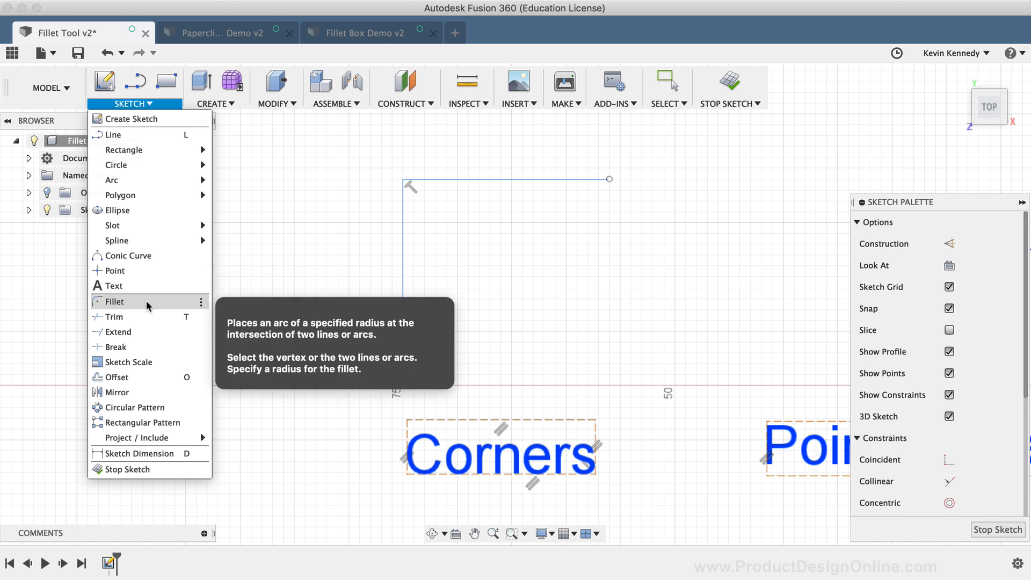
pyautogui.click(115, 301)
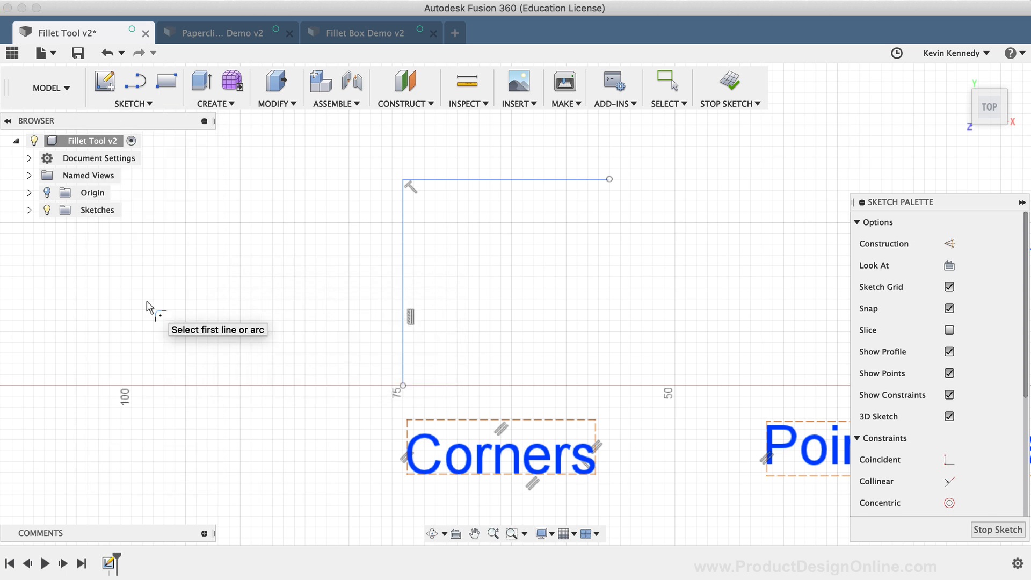
pyautogui.moveTo(324, 328)
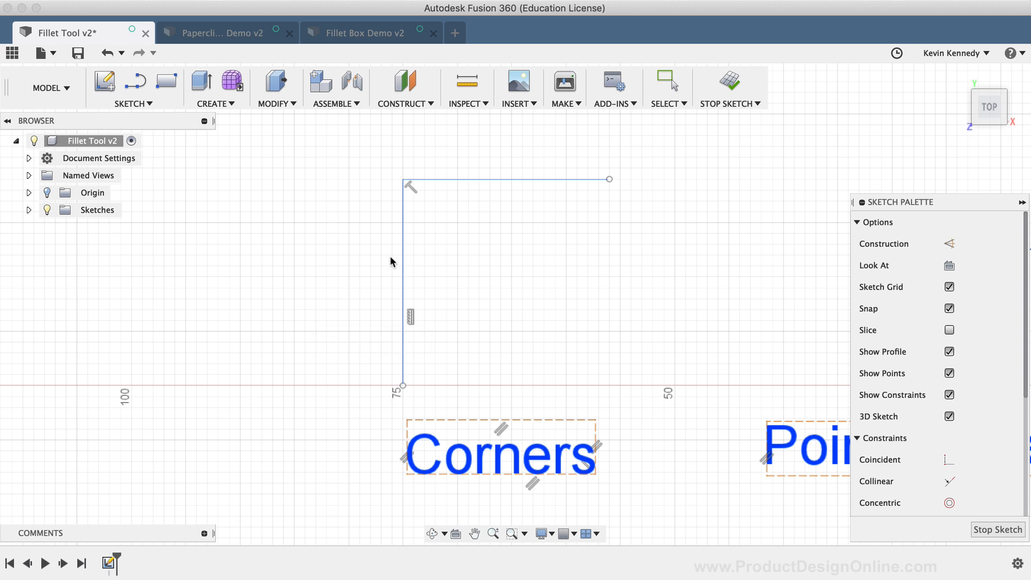
# Step: Pick the vertical line as the first edge of the 5 mm corner fillet
pyautogui.click(403, 282)
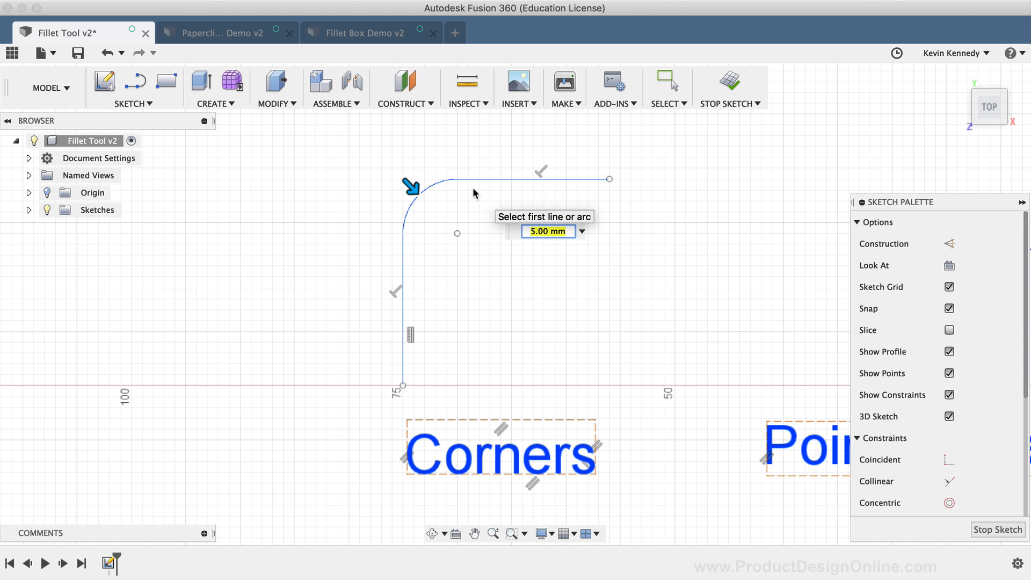
pyautogui.moveTo(457, 222)
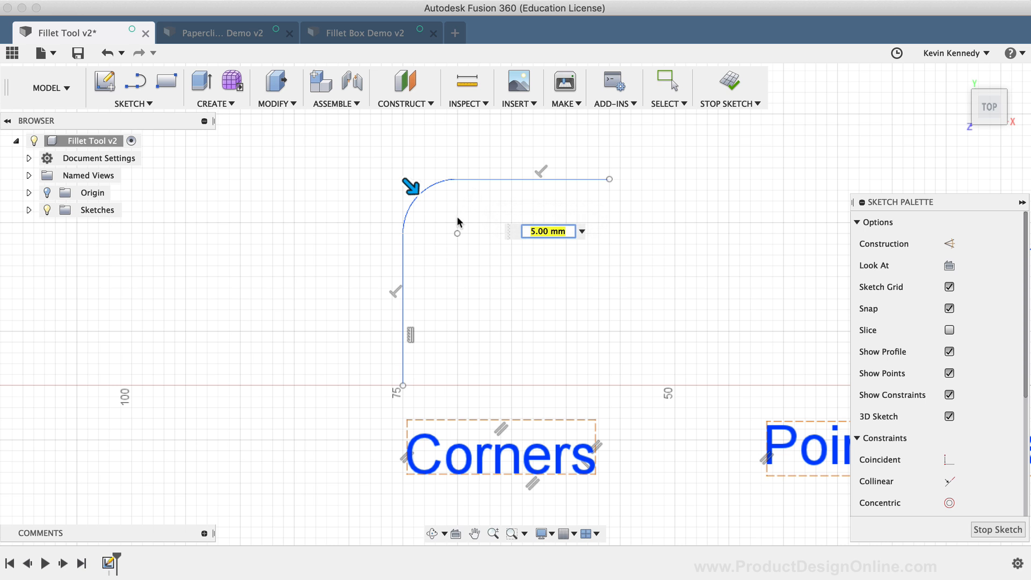
pyautogui.moveTo(412, 203)
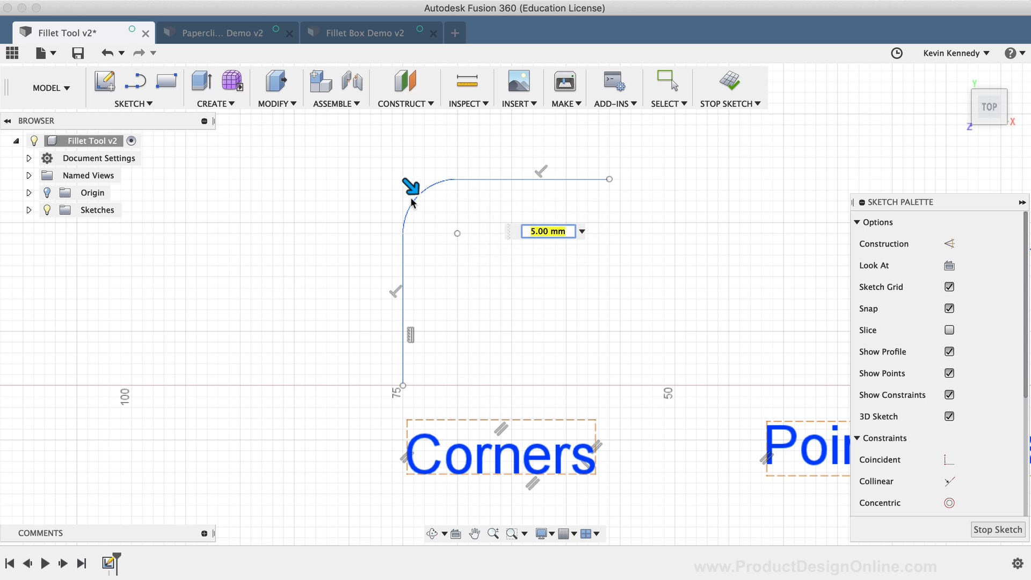
pyautogui.moveTo(456, 238)
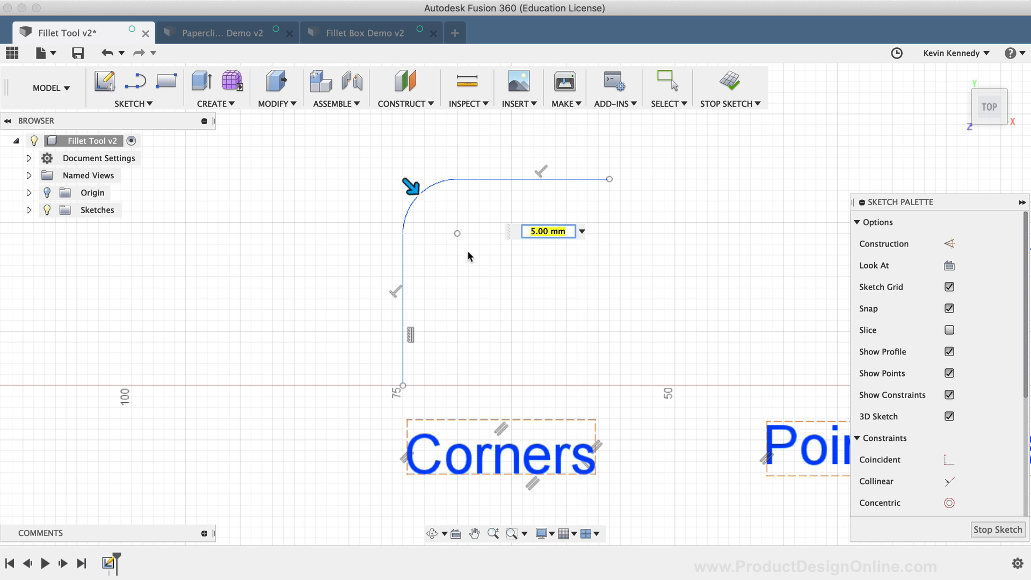
# Step: Enter the fillet radius value and accept the fillet on the L corner
pyautogui.click(545, 231)
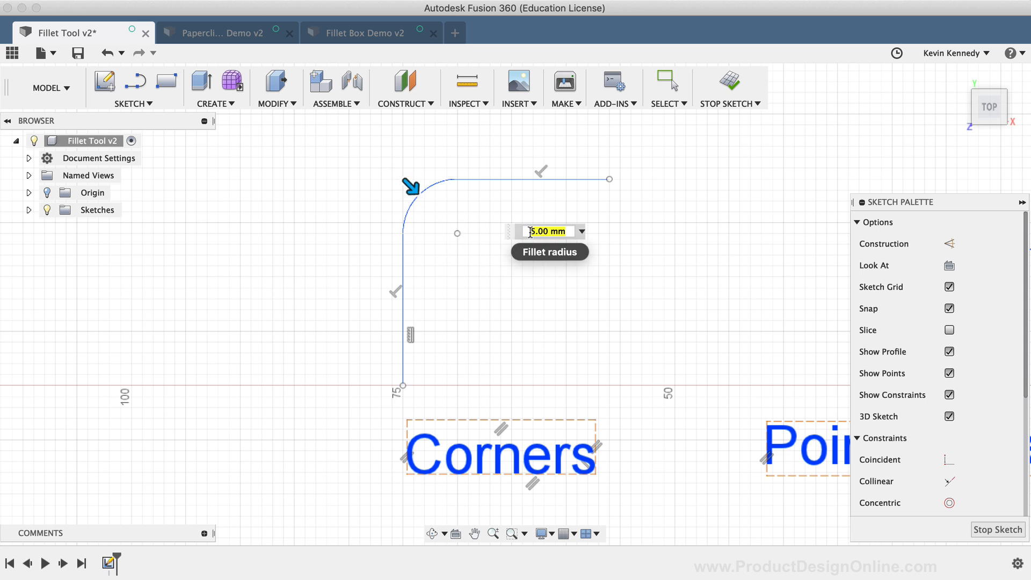
pyautogui.write('7')
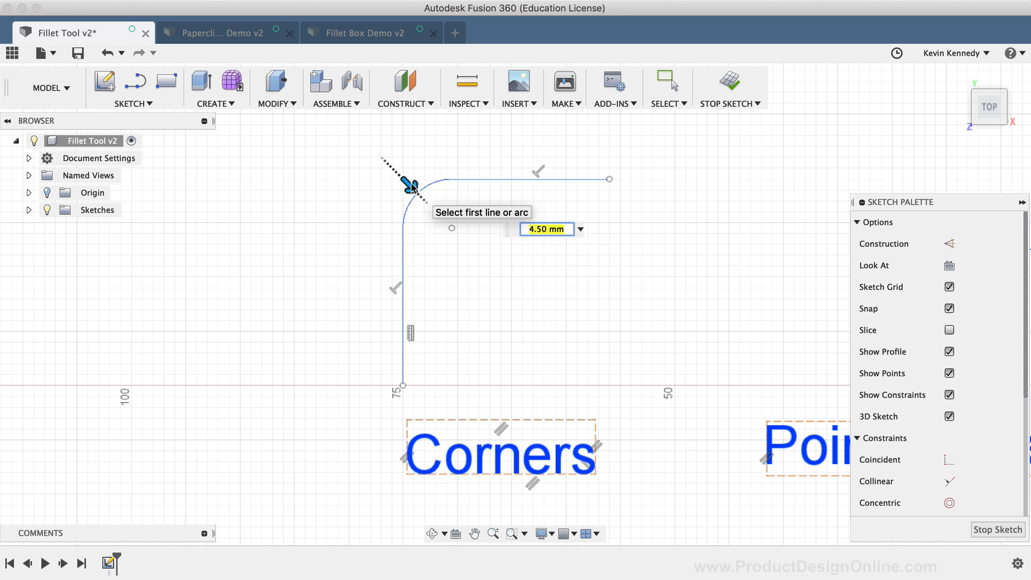
pyautogui.moveTo(549, 260)
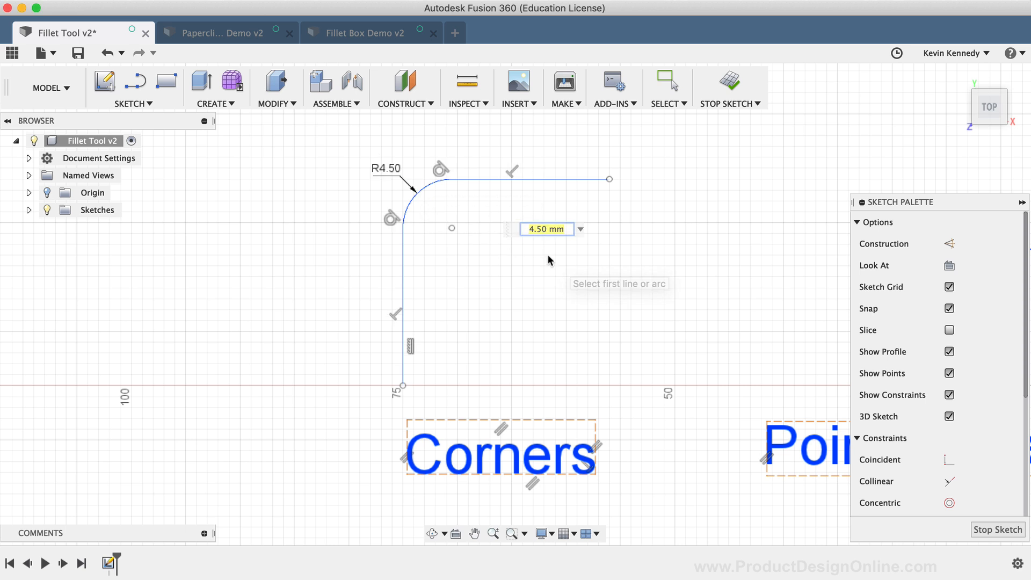
pyautogui.click(665, 82)
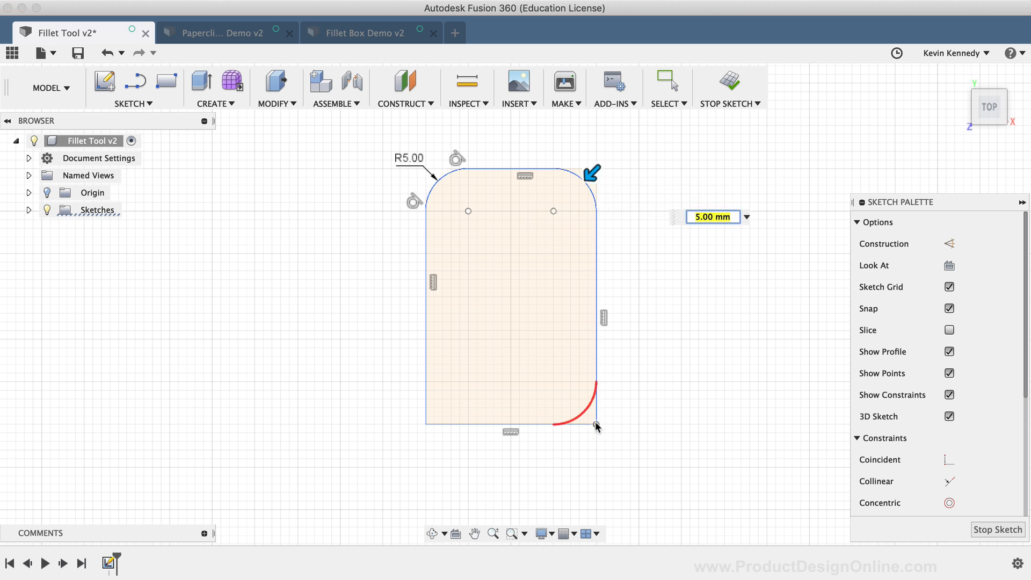
# Step: Round the remaining rectangle corners and set the shared fillet radius to 7 mm
pyautogui.click(593, 421)
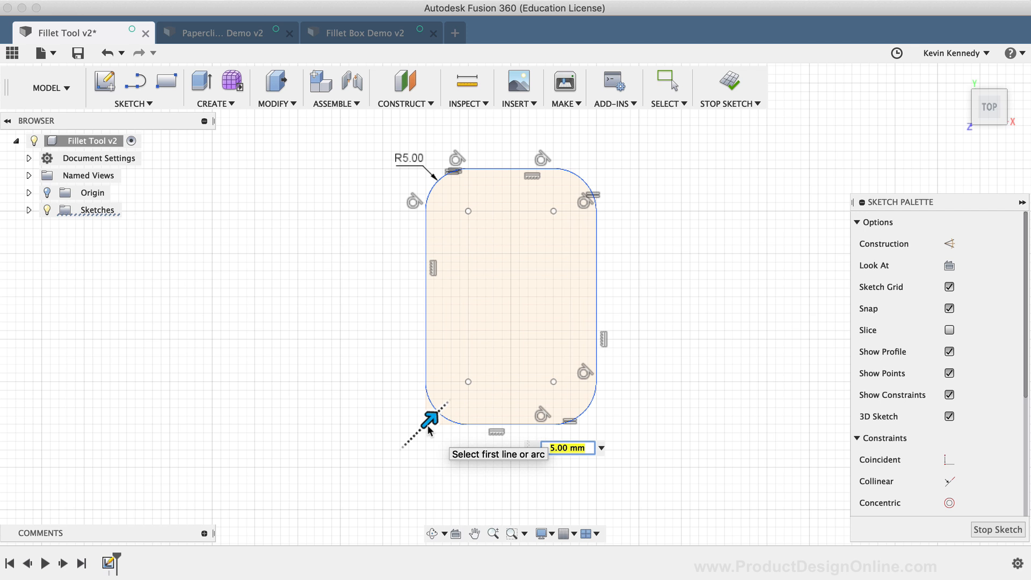
pyautogui.moveTo(681, 417)
pyautogui.write('7')
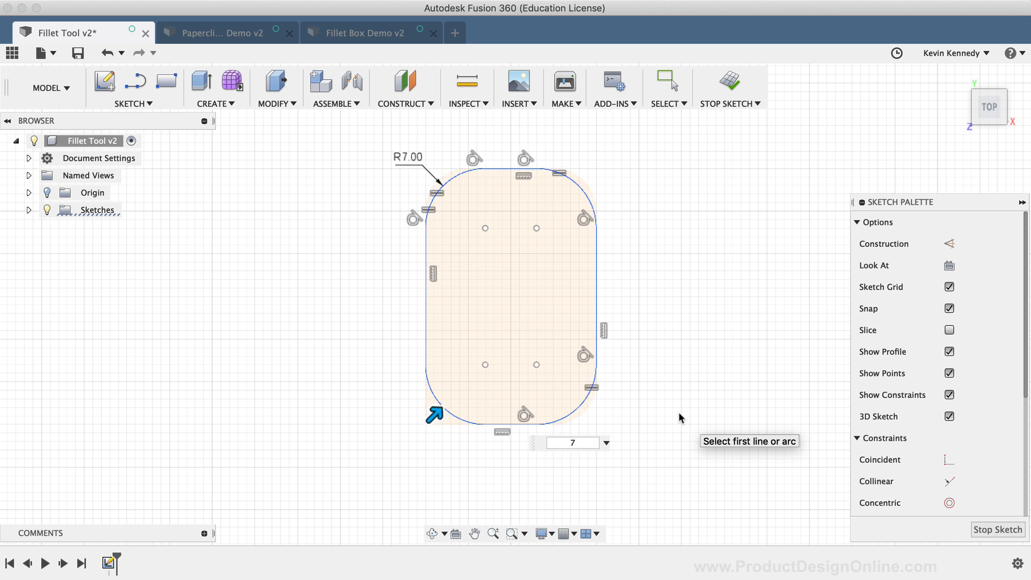
pyautogui.write('2')
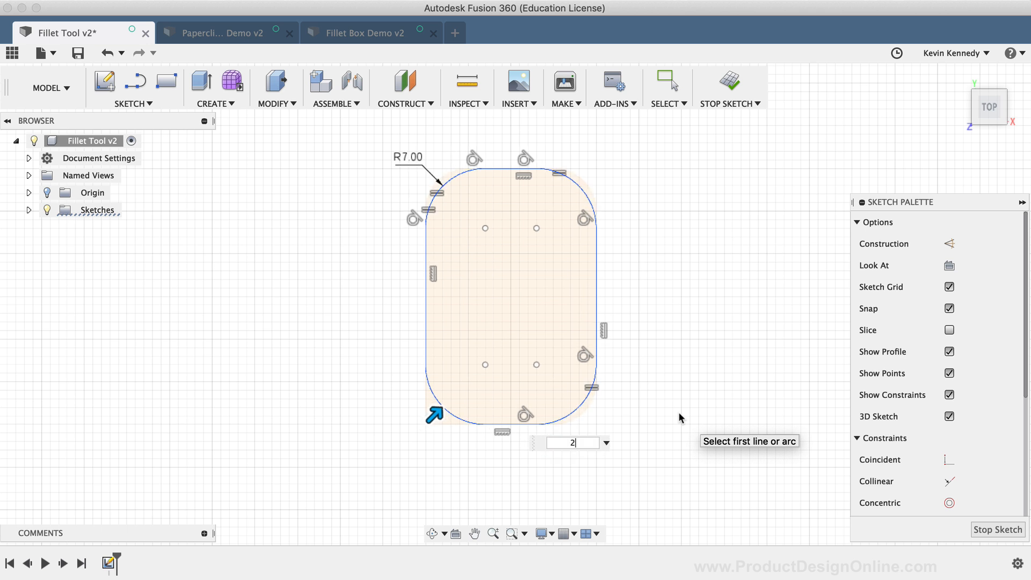
pyautogui.write('2')
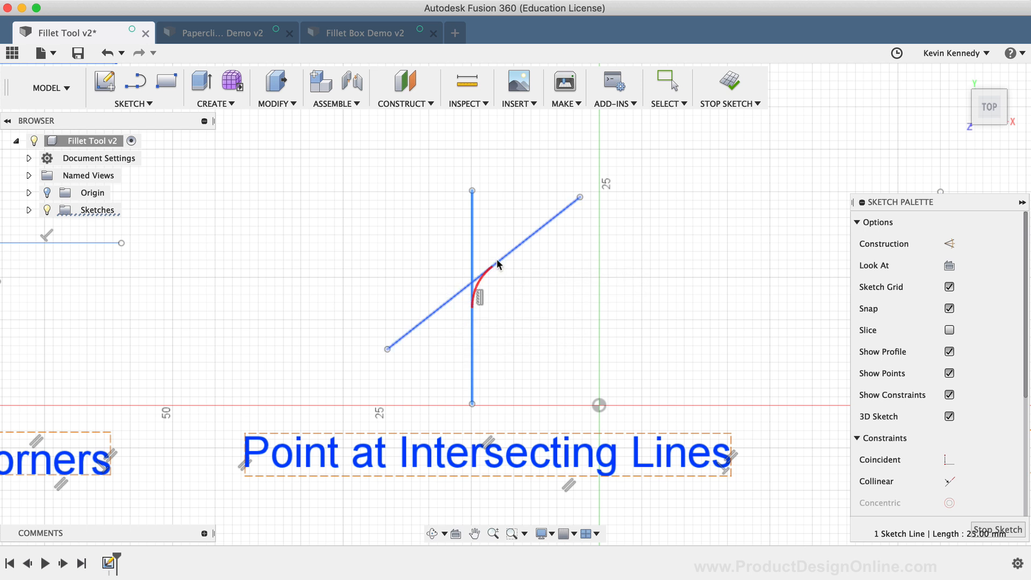
pyautogui.moveTo(508, 256)
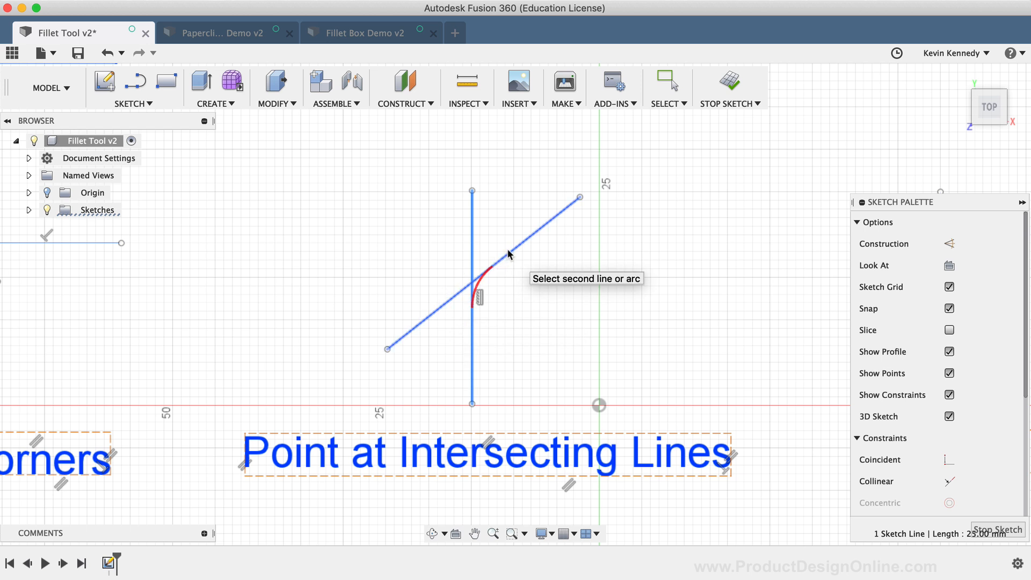
# Step: Pick the angled line to fillet the crossing lines at their intersection
pyautogui.click(506, 244)
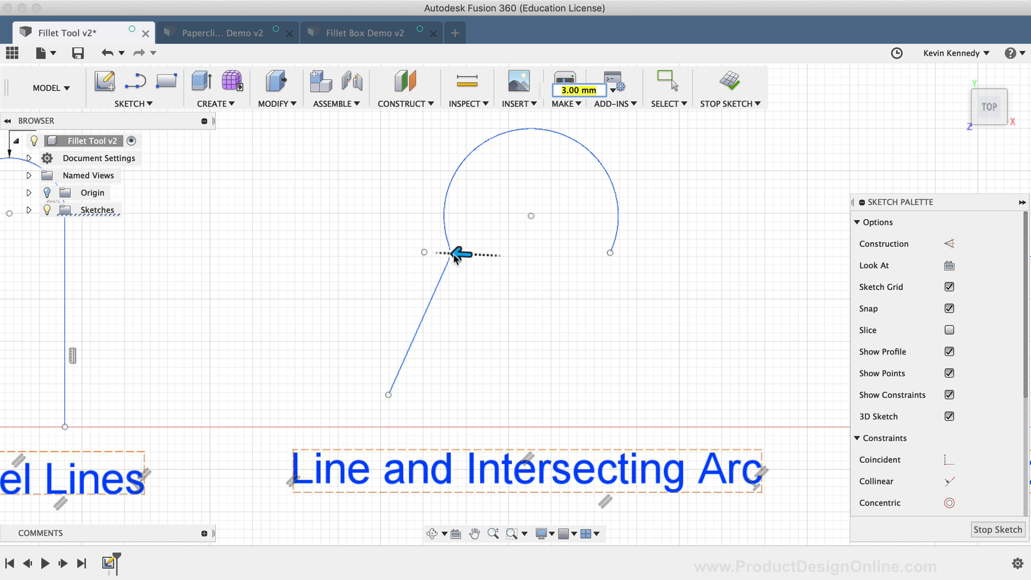
# Step: Pick the arc as the second curve to fillet the line-arc intersection
pyautogui.click(455, 255)
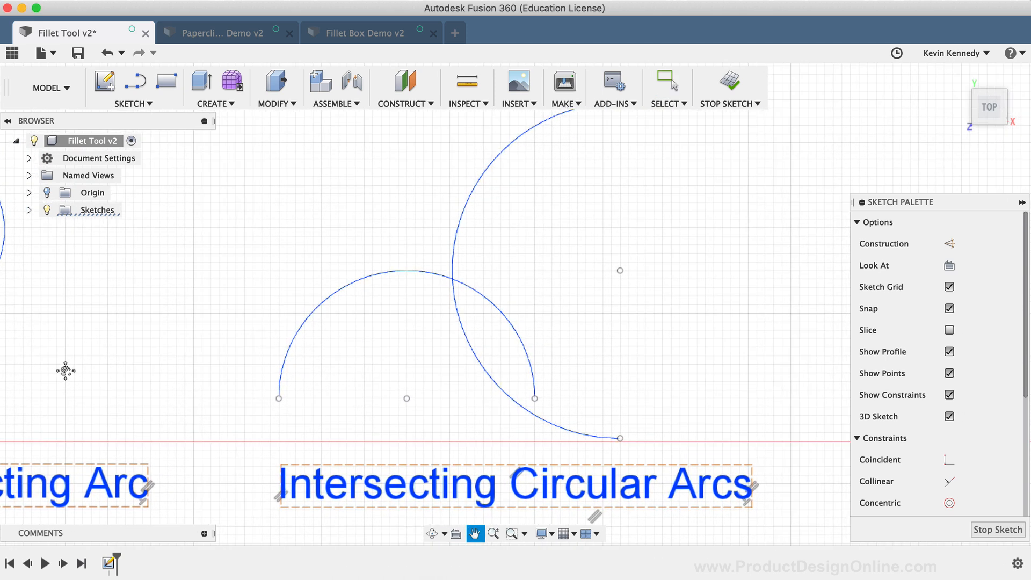
# Step: Repeat the Fillet command to blend the two intersecting circular arcs
pyautogui.rightClick(217, 356)
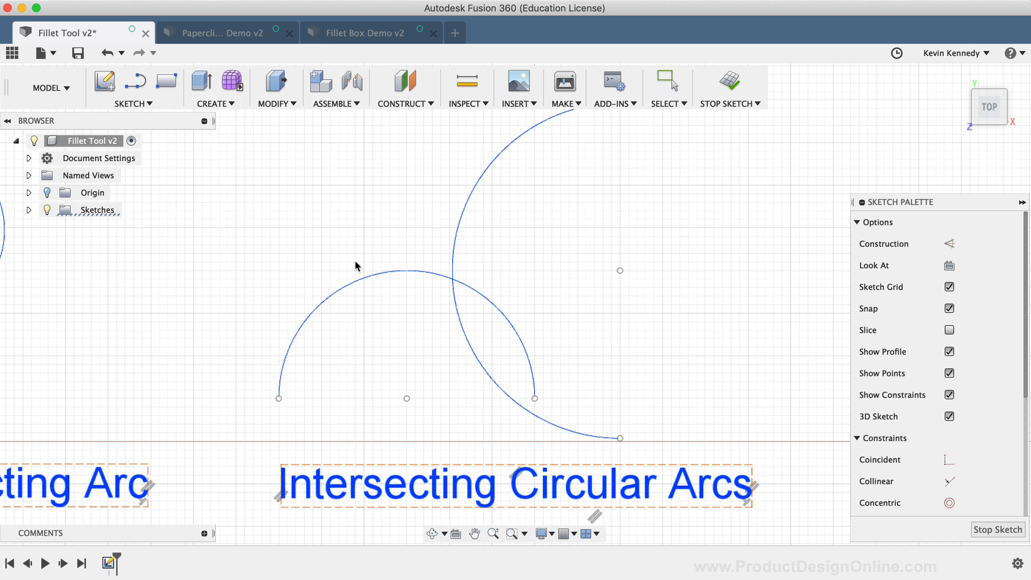
pyautogui.moveTo(405, 233)
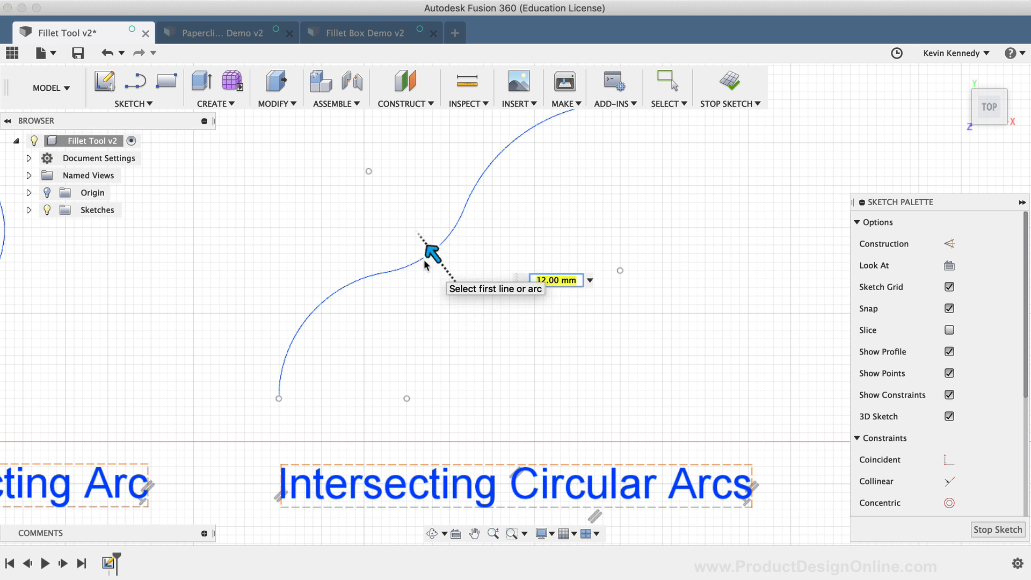
pyautogui.moveTo(526, 313)
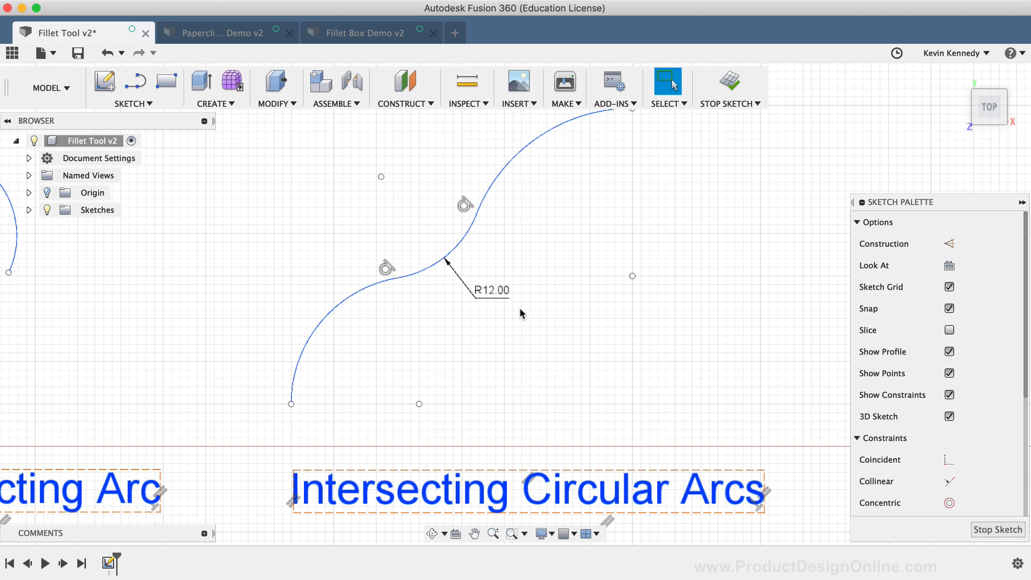
pyautogui.moveTo(425, 243)
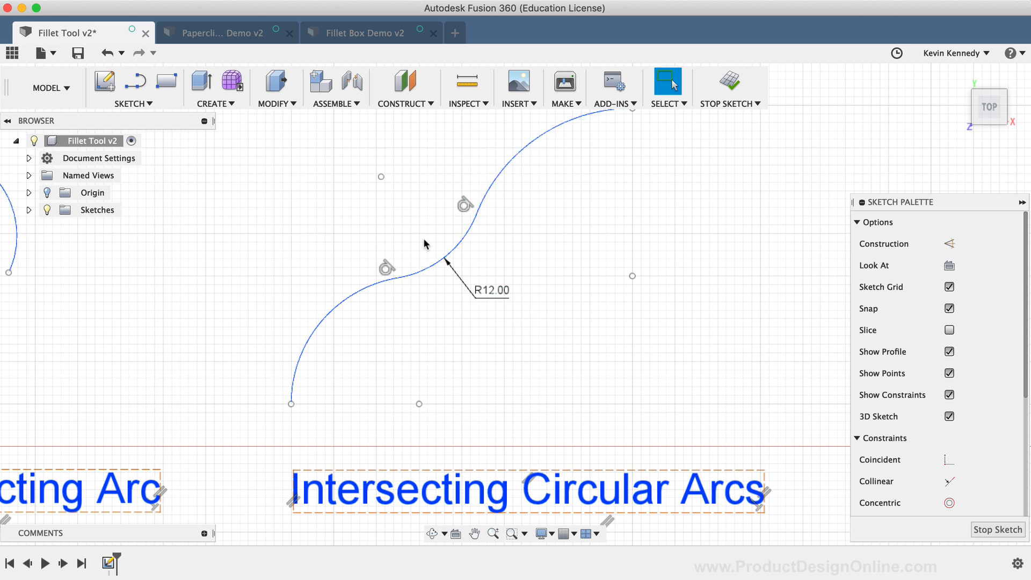
pyautogui.moveTo(558, 311)
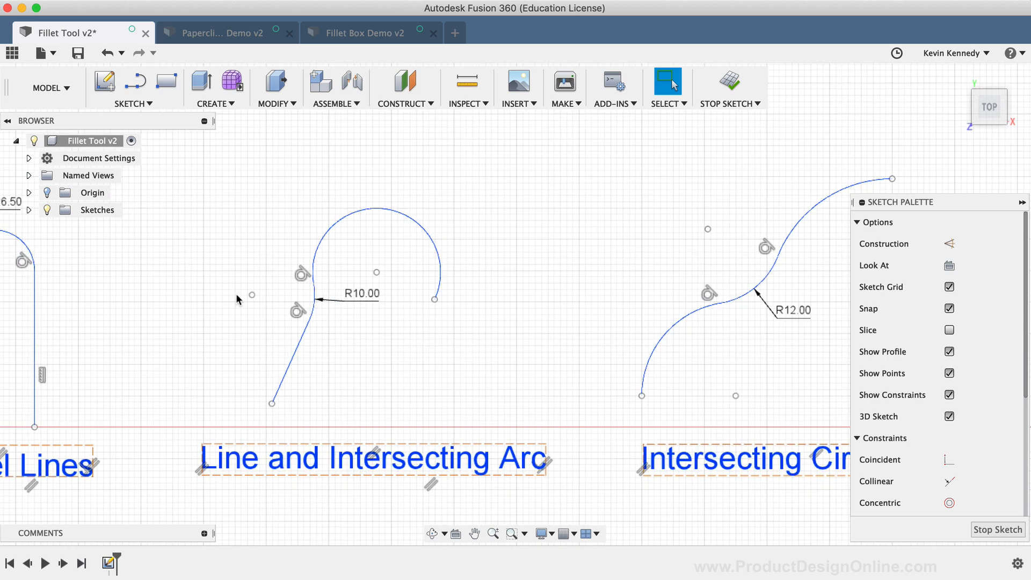
# Step: Accept the R12 fillet and pan back to the Corners example
pyautogui.click(303, 286)
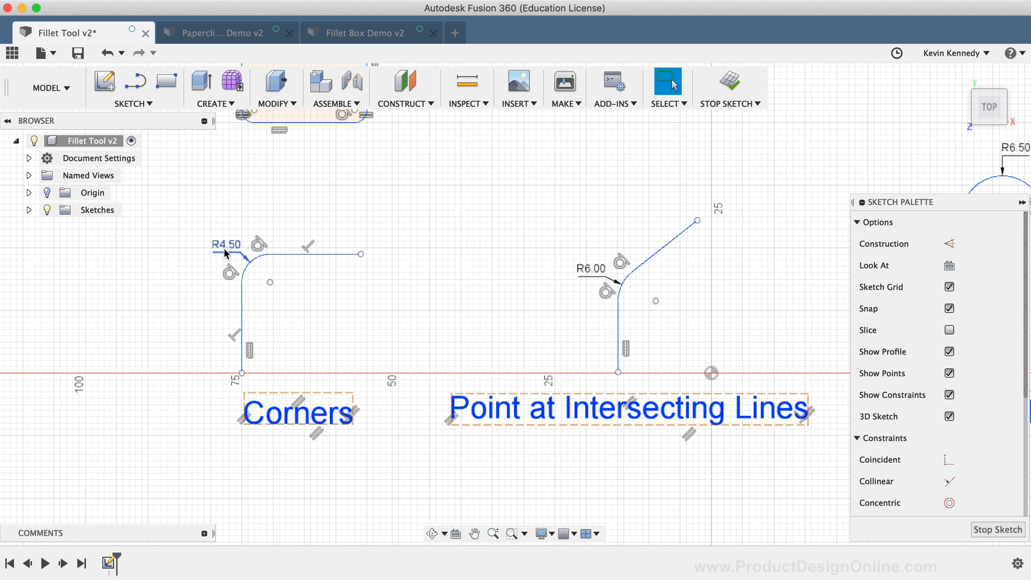
# Step: Change the Corners sketch fillet radius dimension from 4.50 to 6 mm
pyautogui.doubleClick(226, 245)
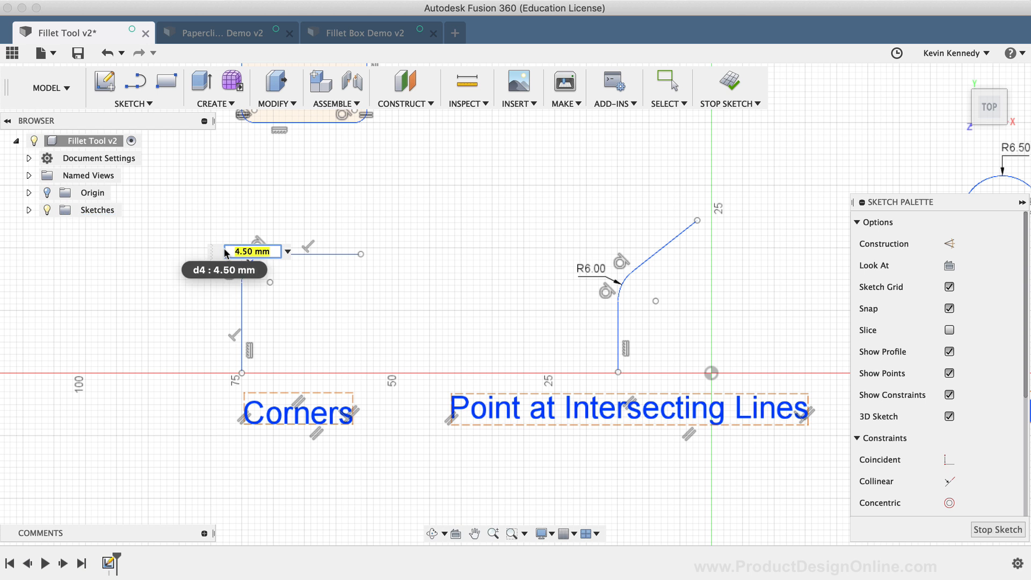
pyautogui.write('6')
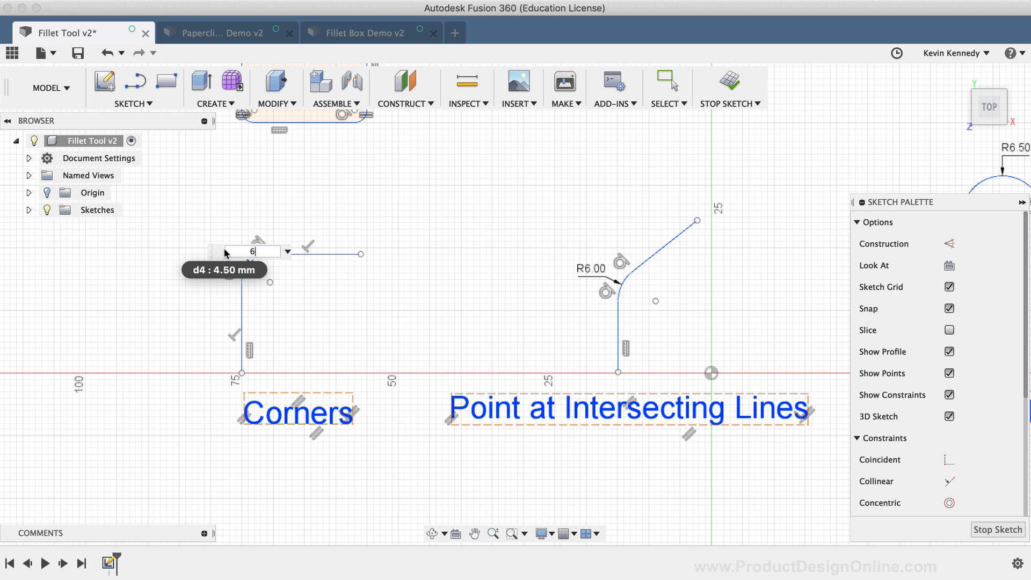
pyautogui.press('Return')
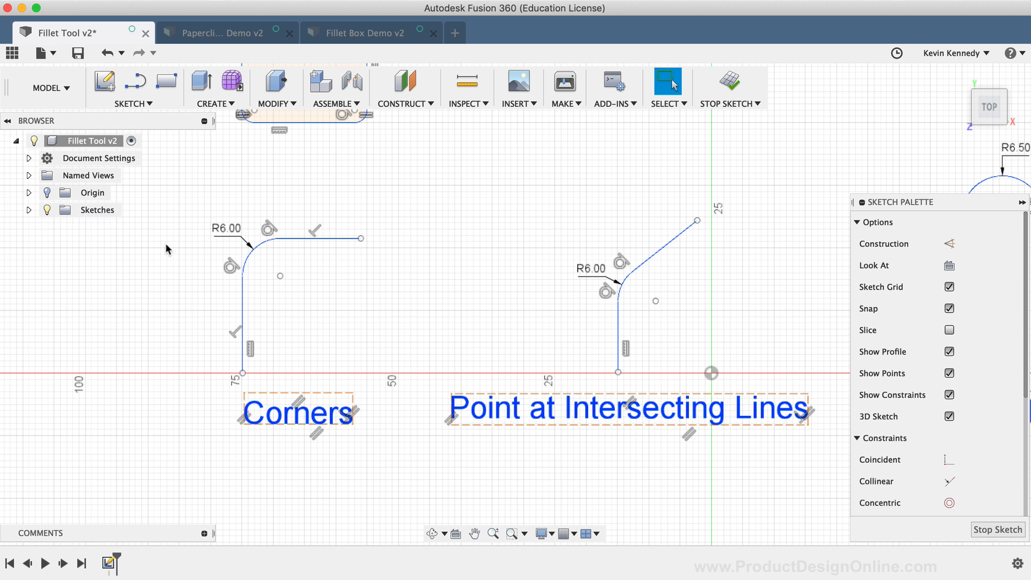
# Step: Switch to the Paperclip Fillet Demo design and edit Sketch1, its path sketch
pyautogui.click(224, 33)
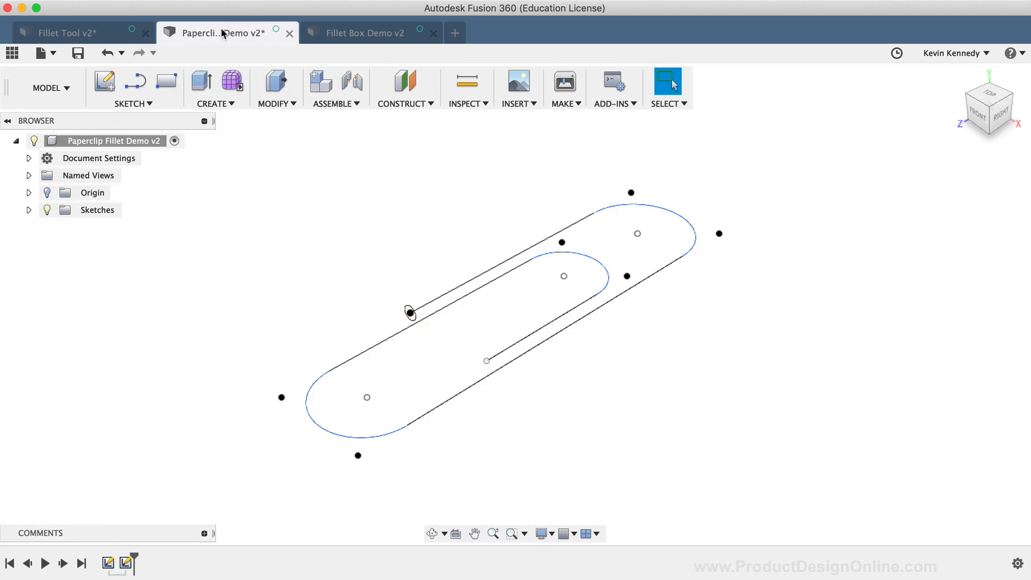
pyautogui.moveTo(276, 311)
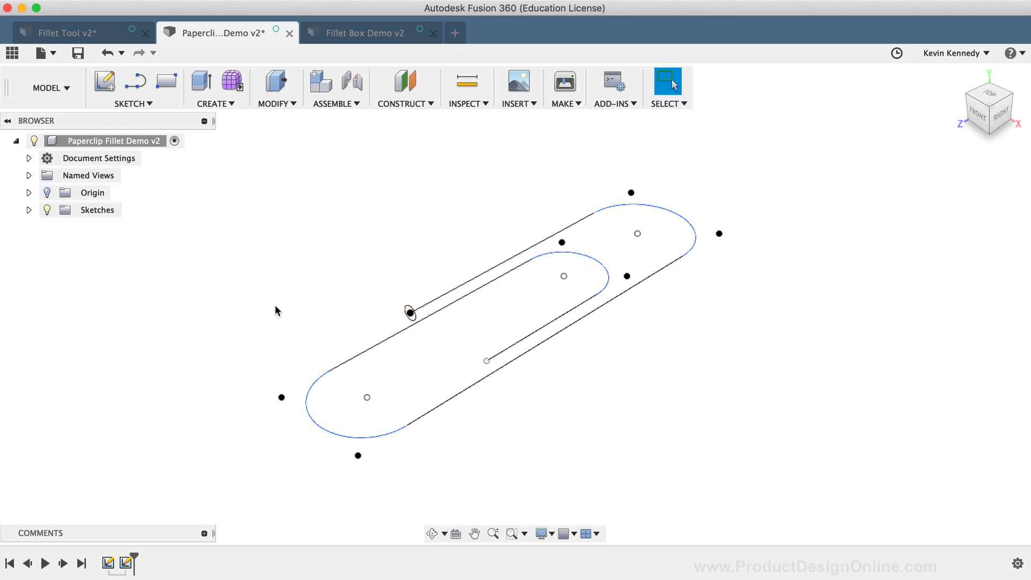
pyautogui.moveTo(118, 558)
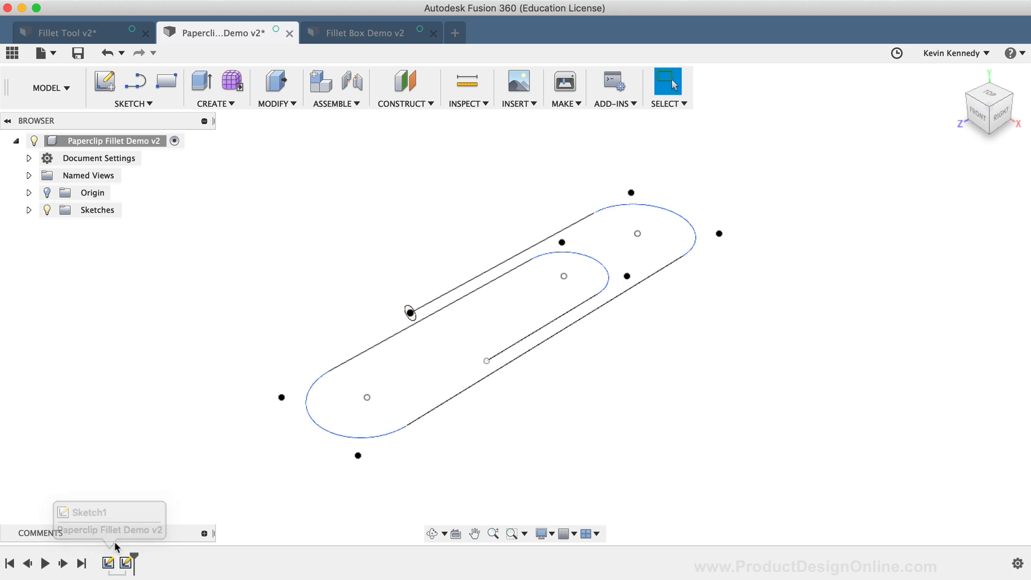
pyautogui.click(108, 563)
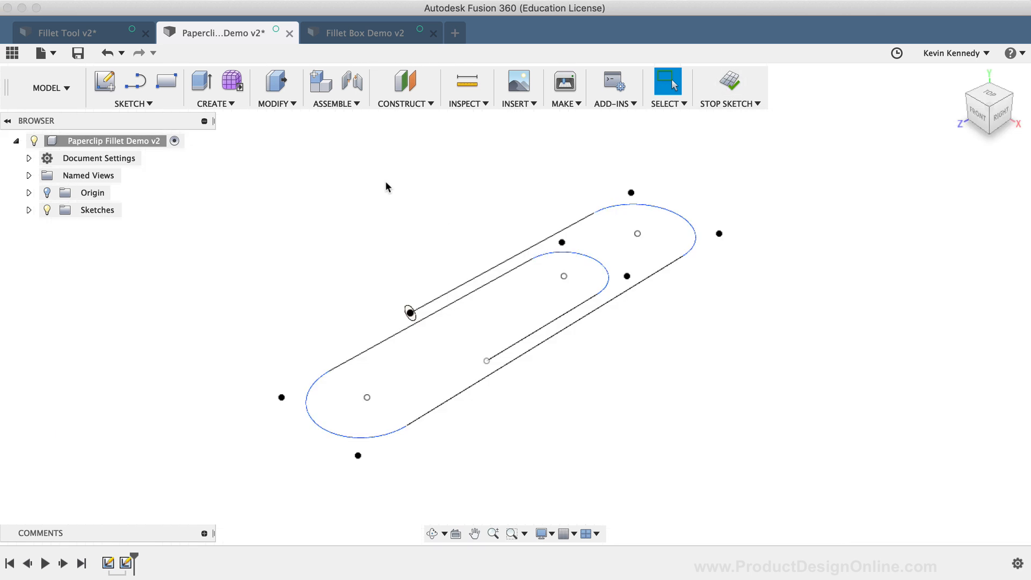
# Step: Sweep the small circle profile along the filleted paperclip path to create a solid body
pyautogui.click(215, 87)
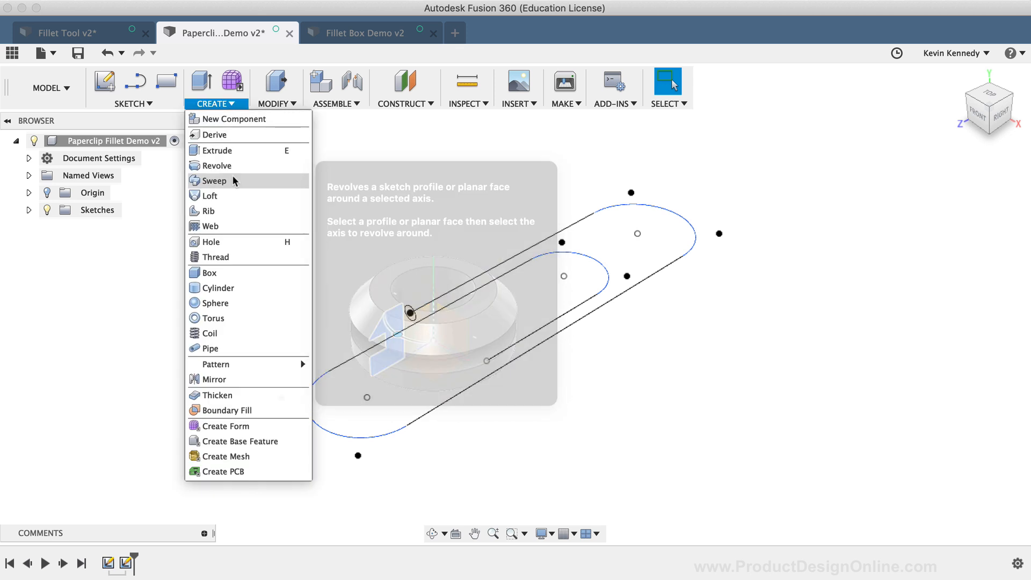
pyautogui.click(214, 180)
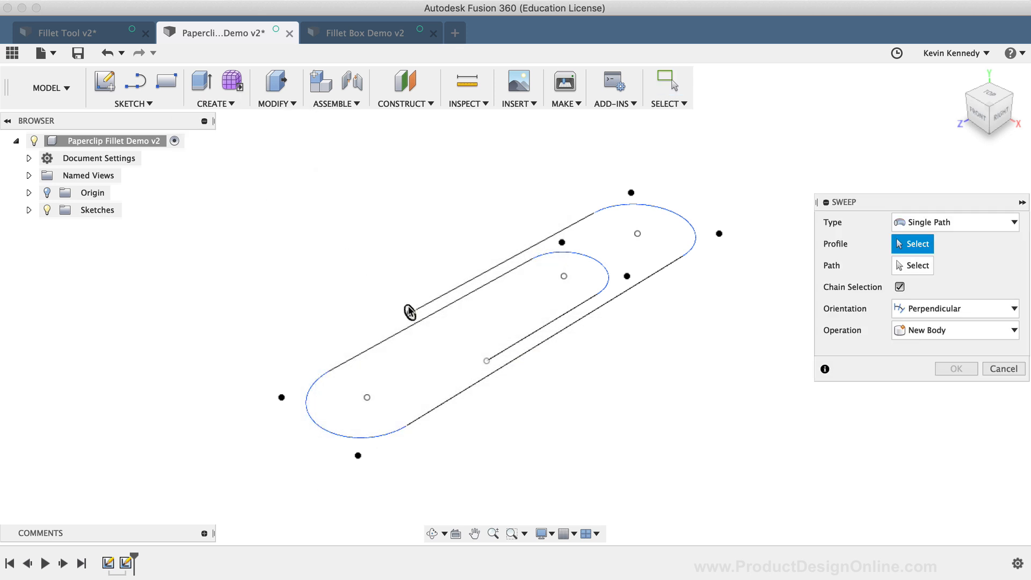
pyautogui.click(408, 309)
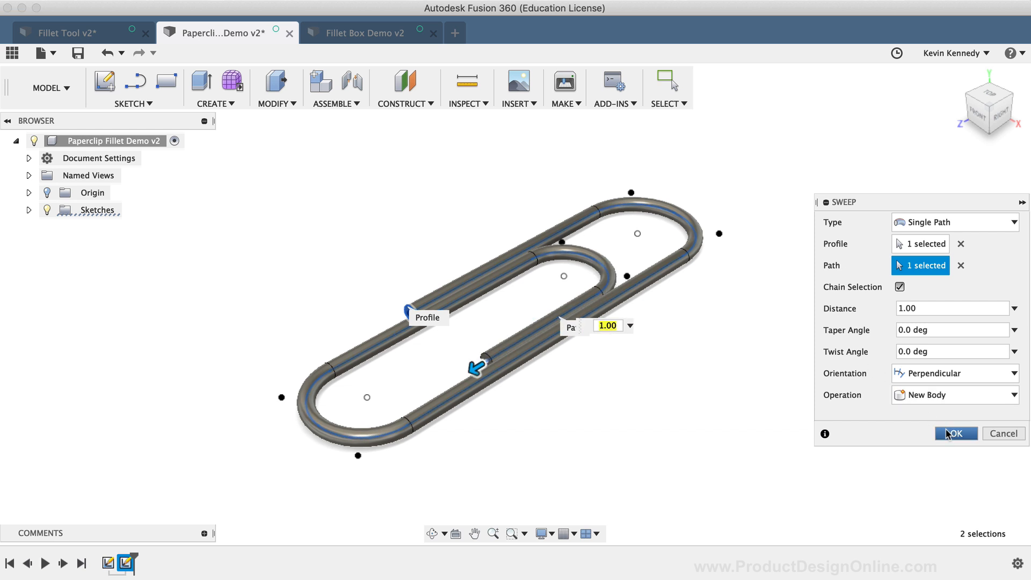
pyautogui.click(954, 432)
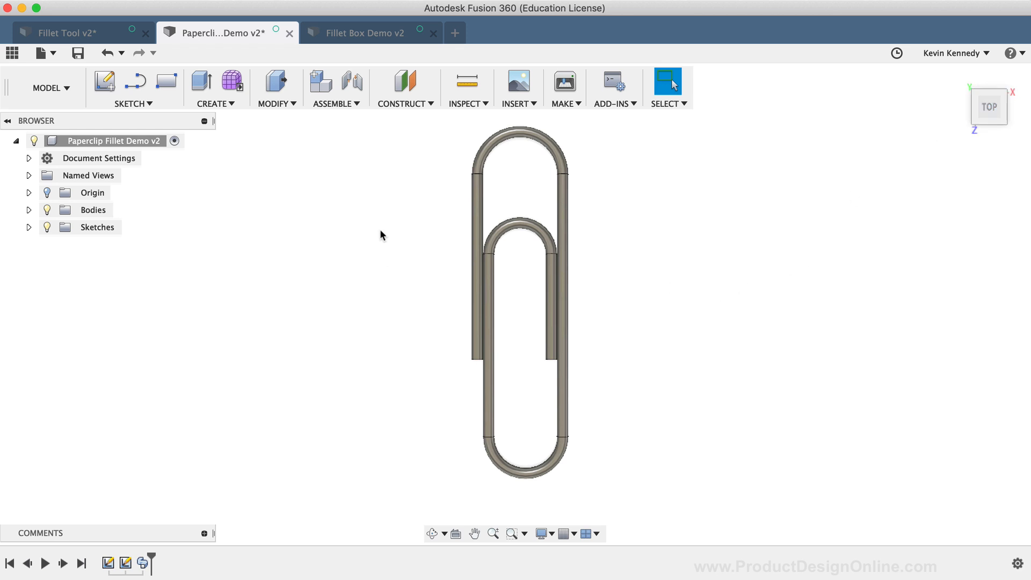
pyautogui.moveTo(361, 34)
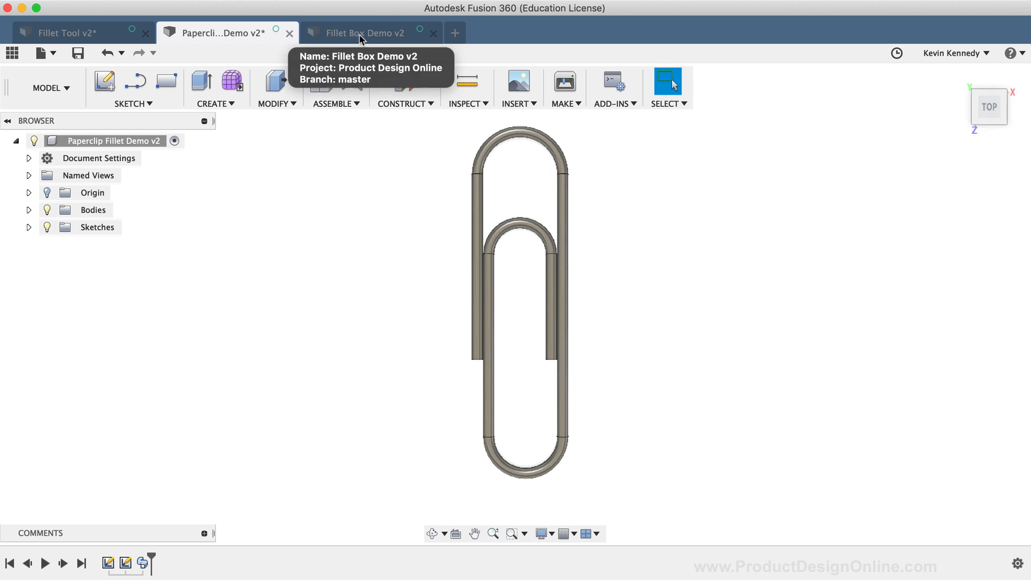
# Step: Switch to Fillet Box Demo v2 and point out the Sketch and Fillet1 timeline features
pyautogui.click(364, 33)
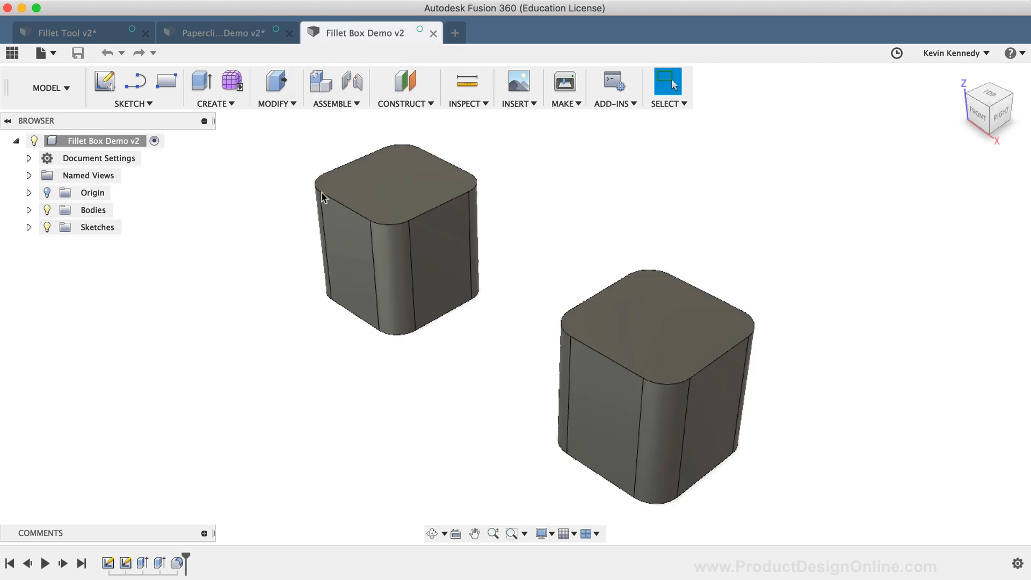
pyautogui.moveTo(326, 380)
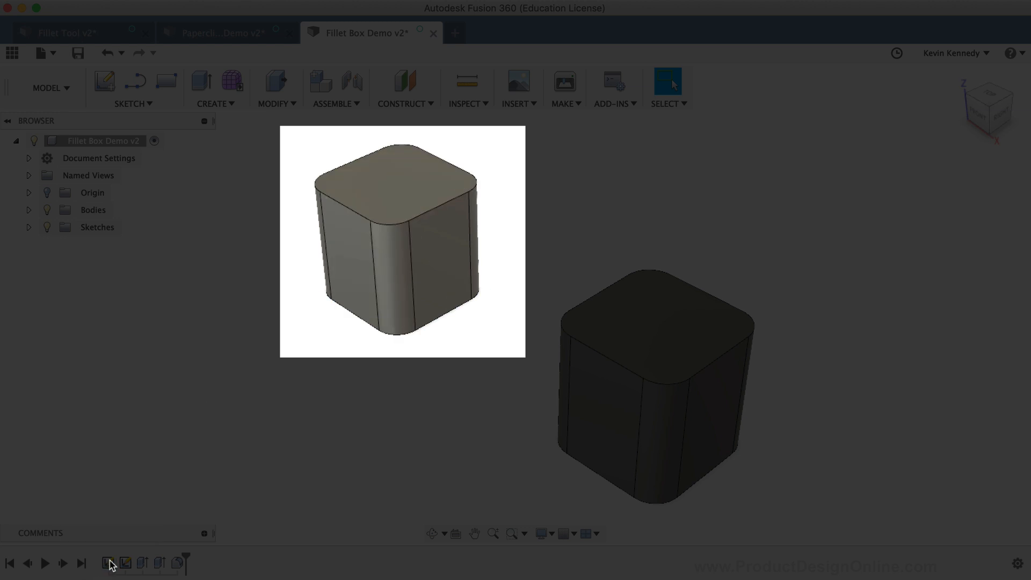
pyautogui.click(108, 564)
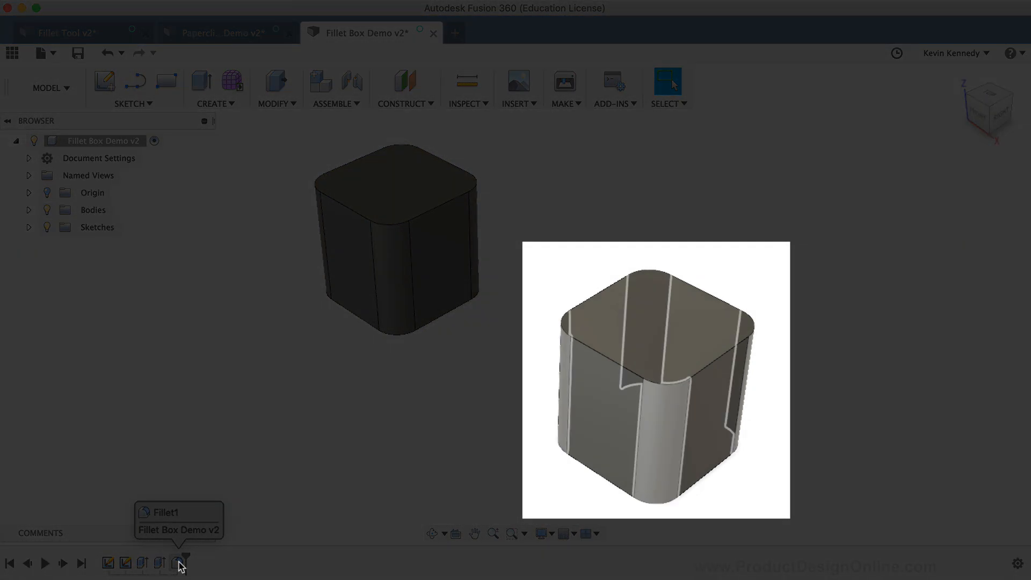
pyautogui.click(173, 563)
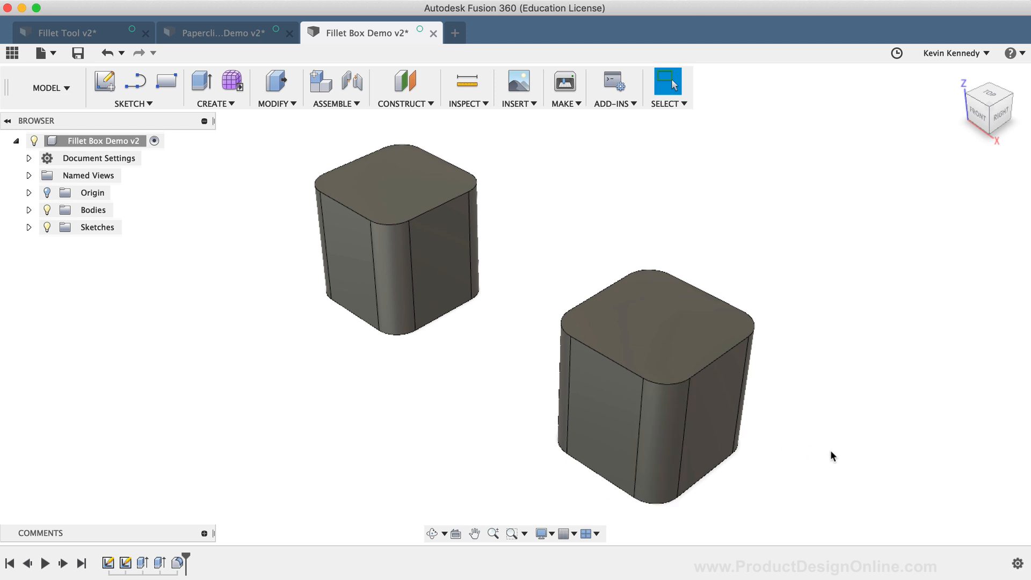
pyautogui.moveTo(657, 450)
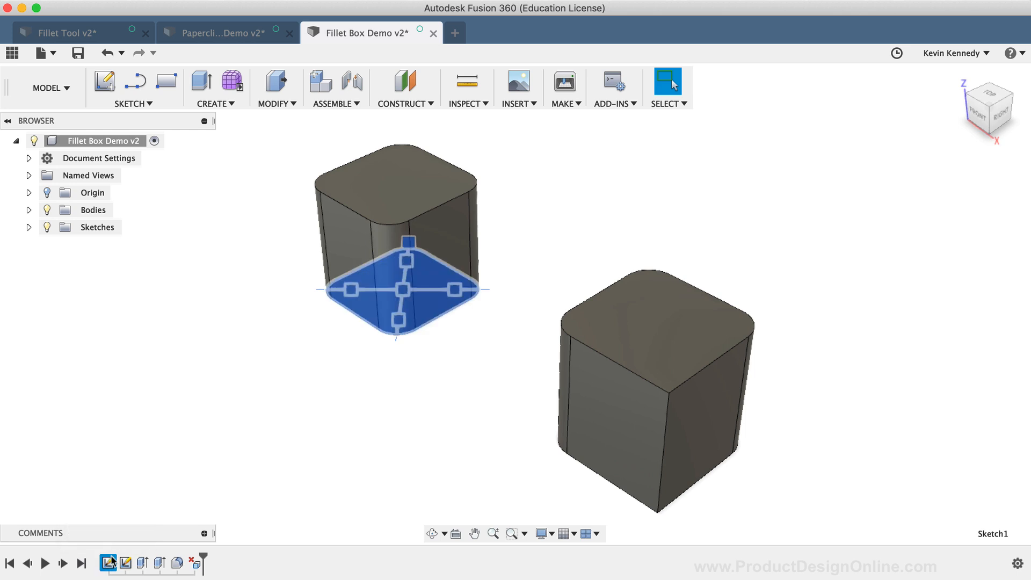
pyautogui.moveTo(109, 563)
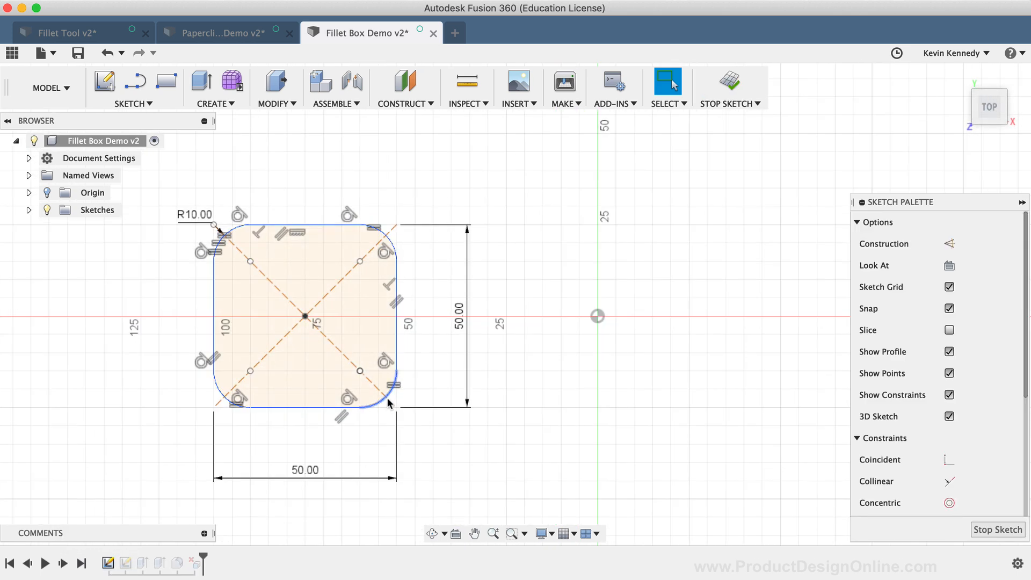
# Step: Delete the bottom-right fillet arc from Sketch1 and finish the sketch
pyautogui.click(388, 394)
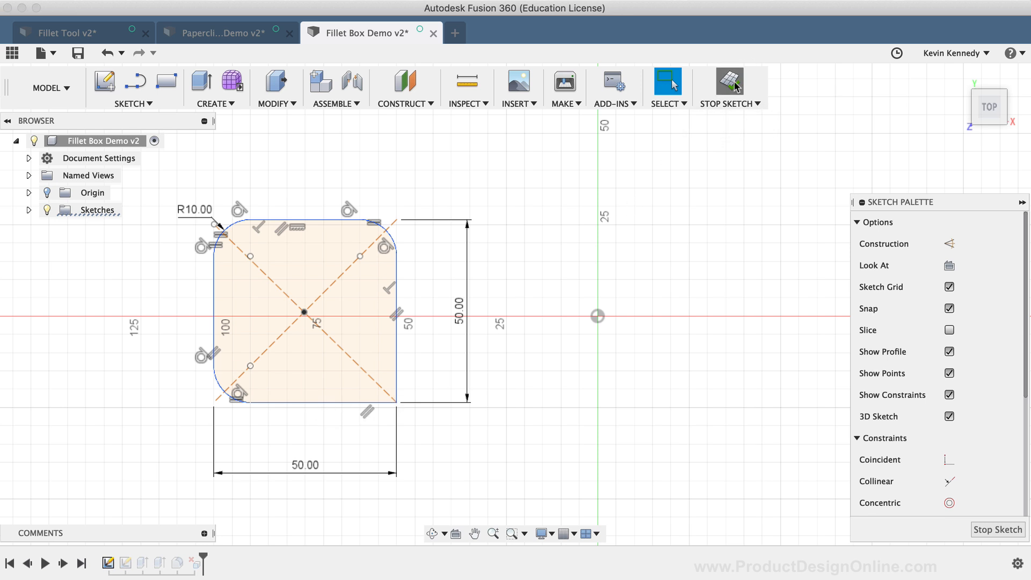
pyautogui.click(724, 86)
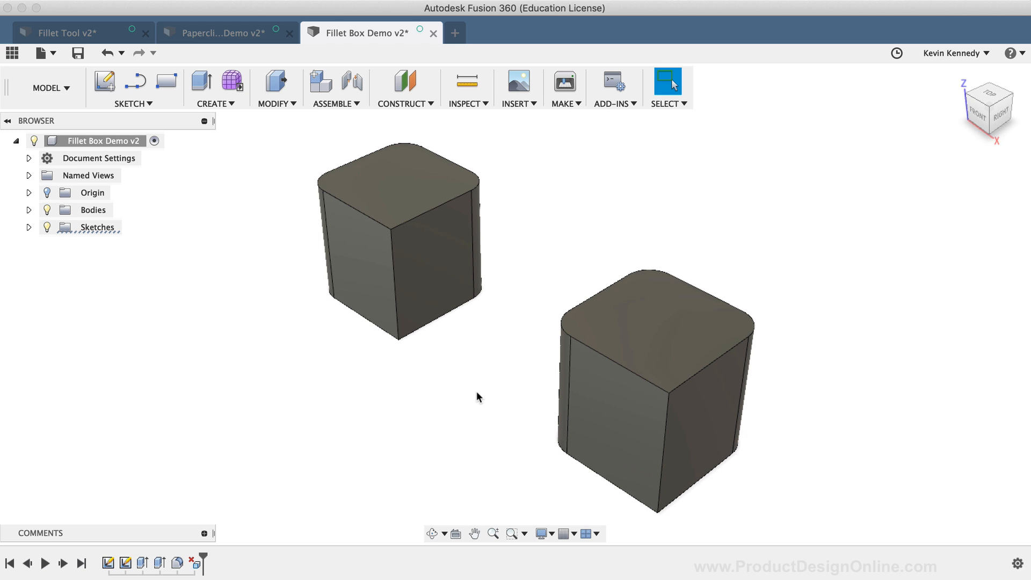
pyautogui.moveTo(176, 563)
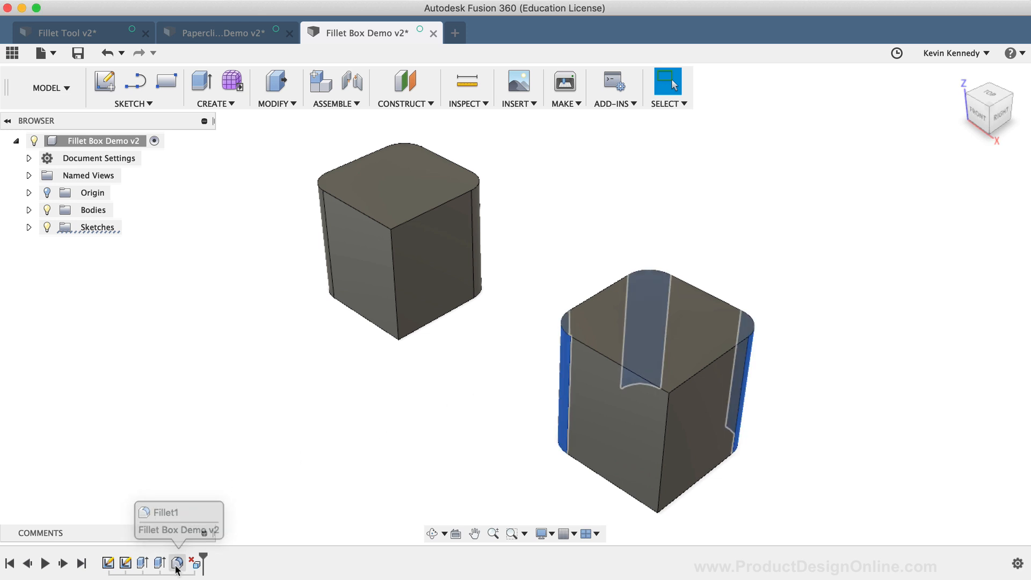
pyautogui.click(176, 562)
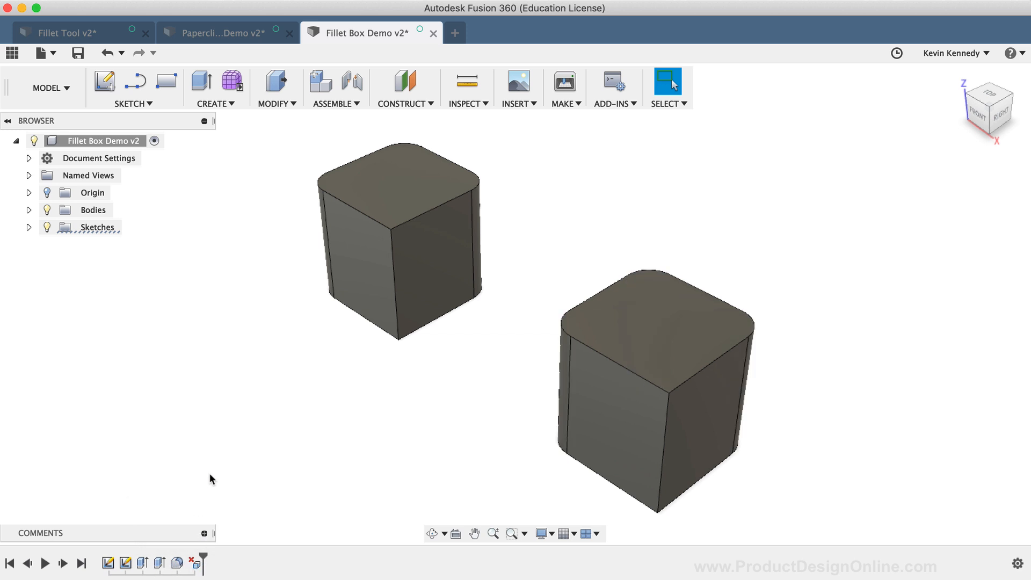
pyautogui.moveTo(250, 391)
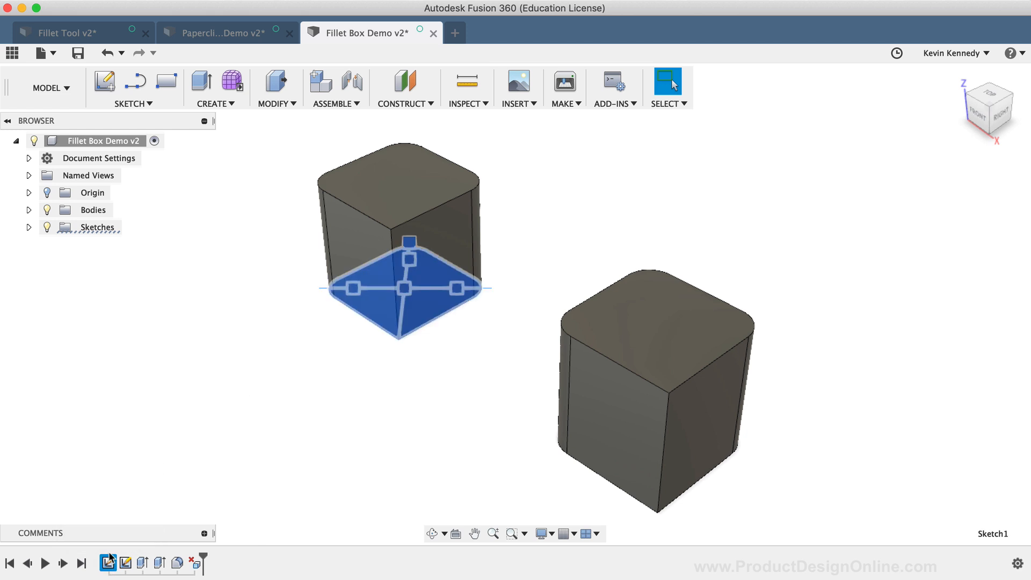
pyautogui.moveTo(202, 465)
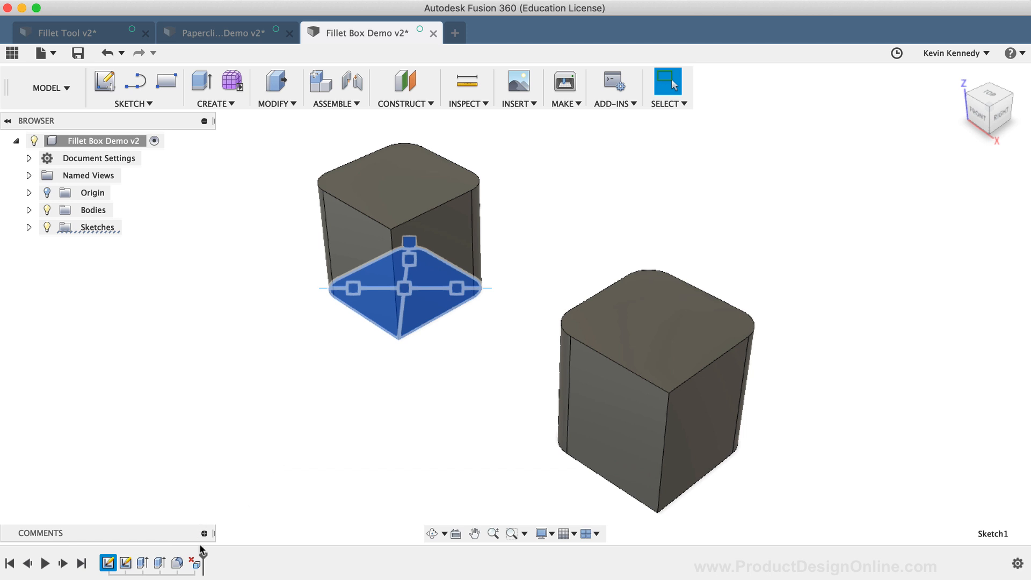
# Step: Shell the right box open from its top face, then set Fillet1's radius to 3 mm
pyautogui.click(212, 87)
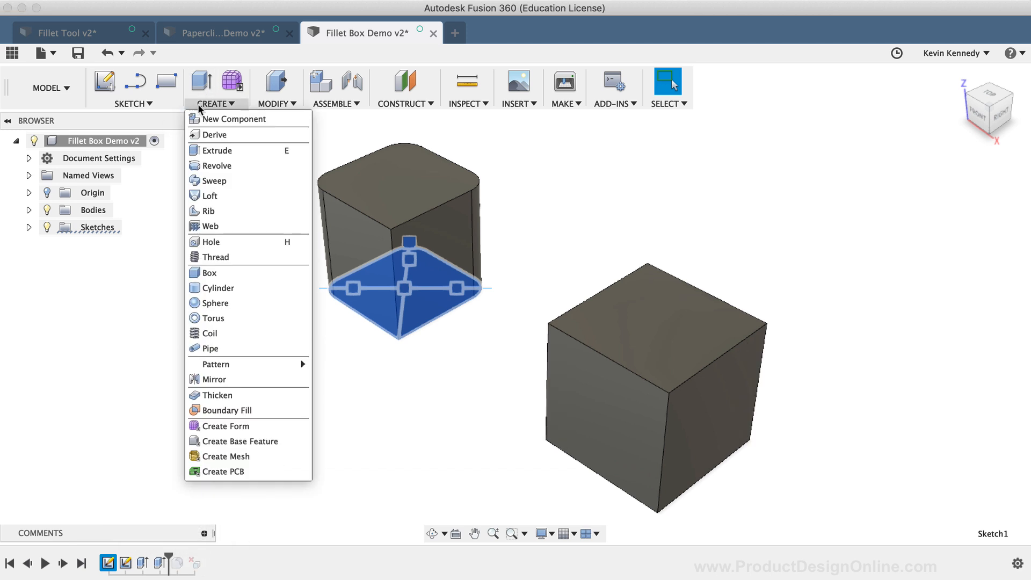
pyautogui.click(654, 309)
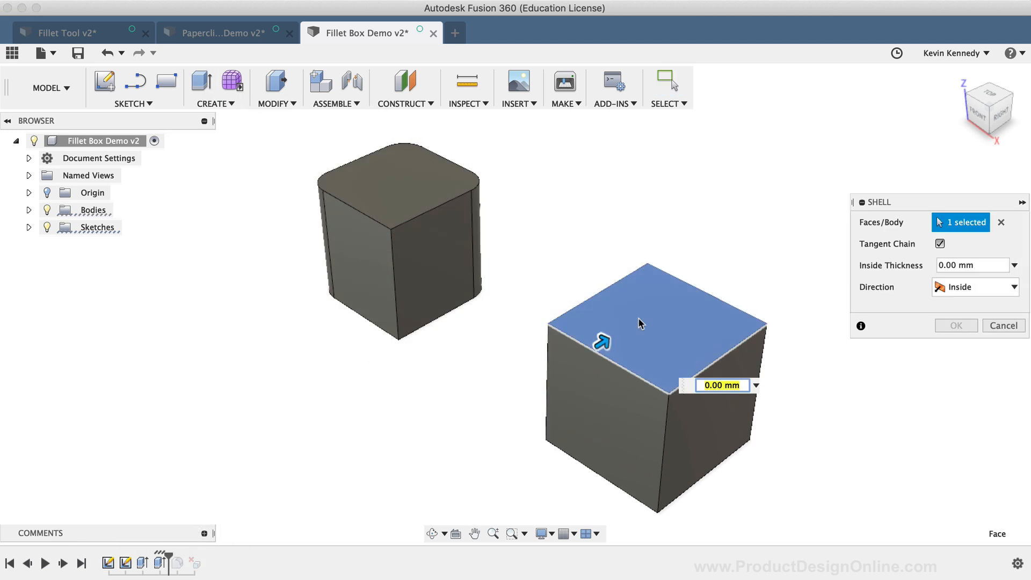
pyautogui.write('5')
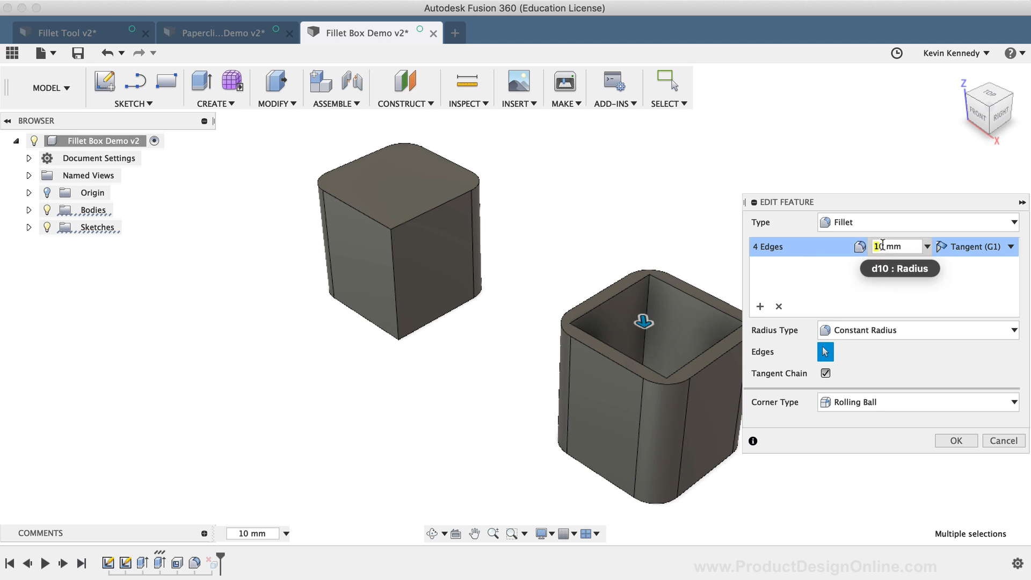
pyautogui.write('3')
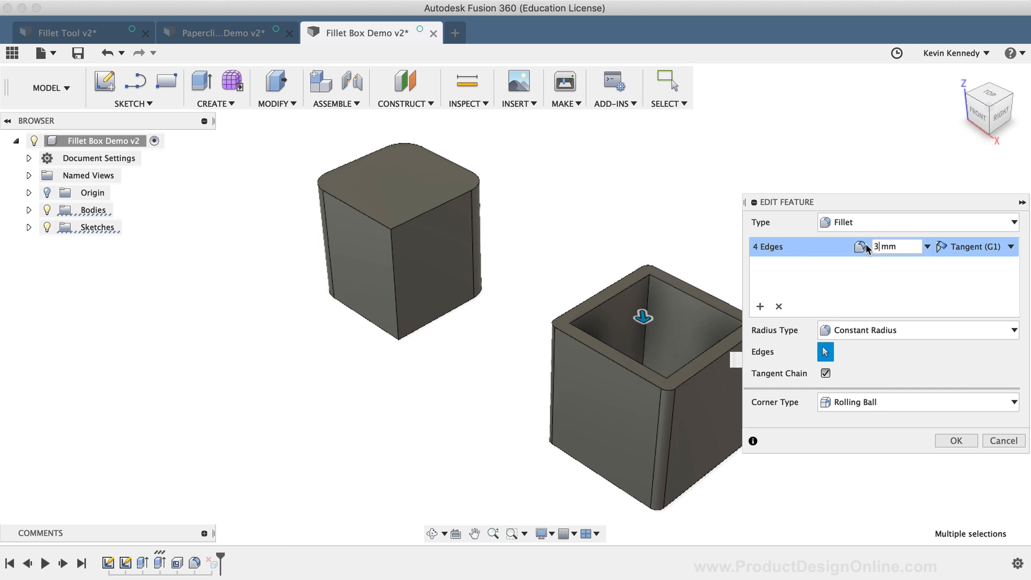
pyautogui.moveTo(932, 423)
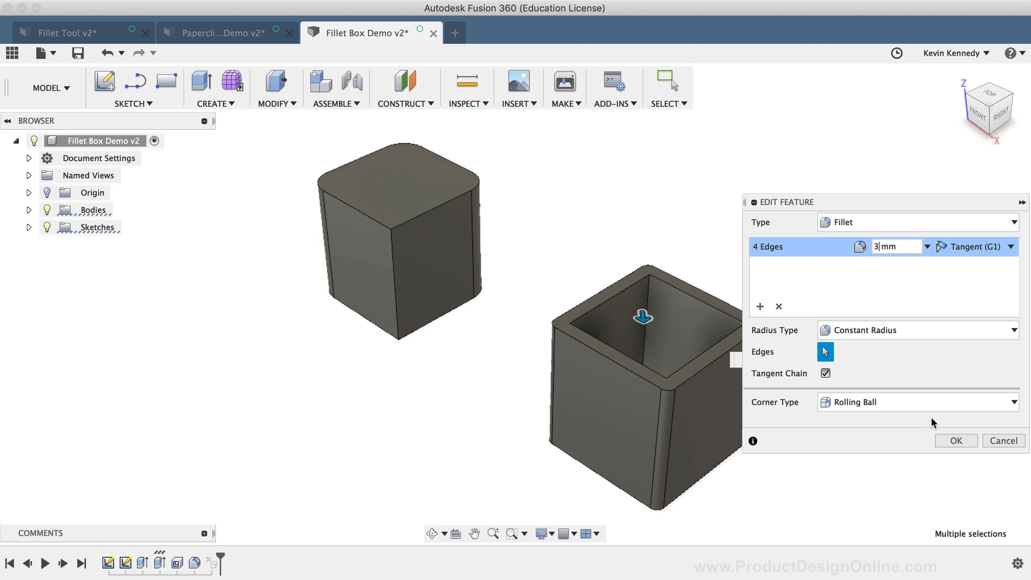
pyautogui.click(955, 440)
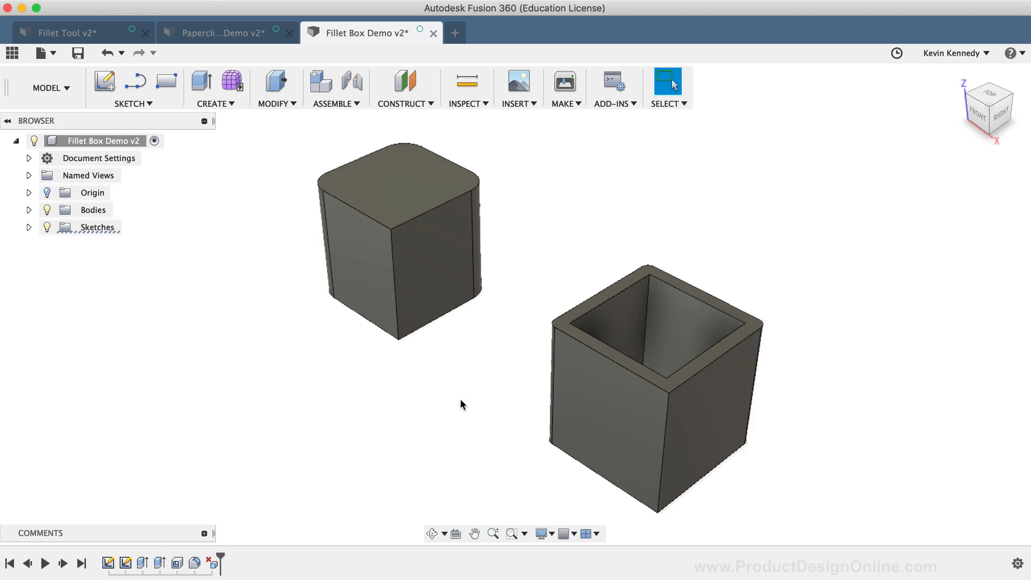
pyautogui.moveTo(438, 415)
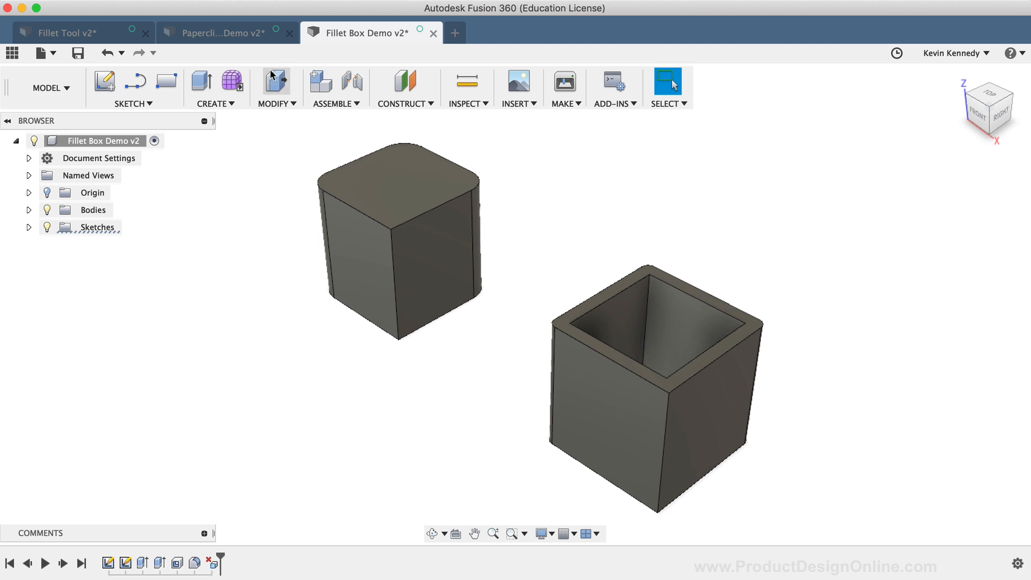
# Step: Switch back to the Paperclip Fillet Demo v2 document
pyautogui.click(226, 32)
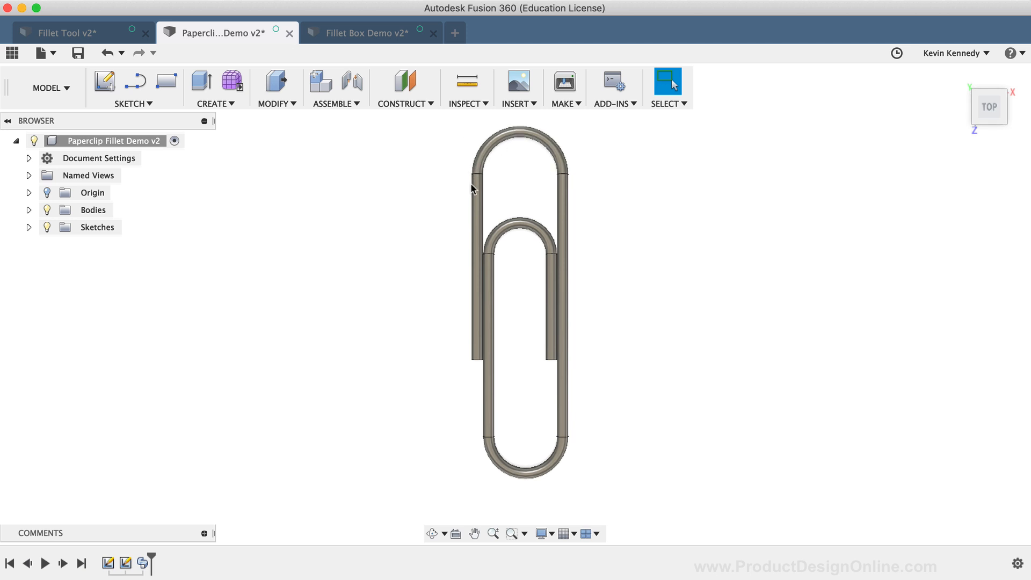